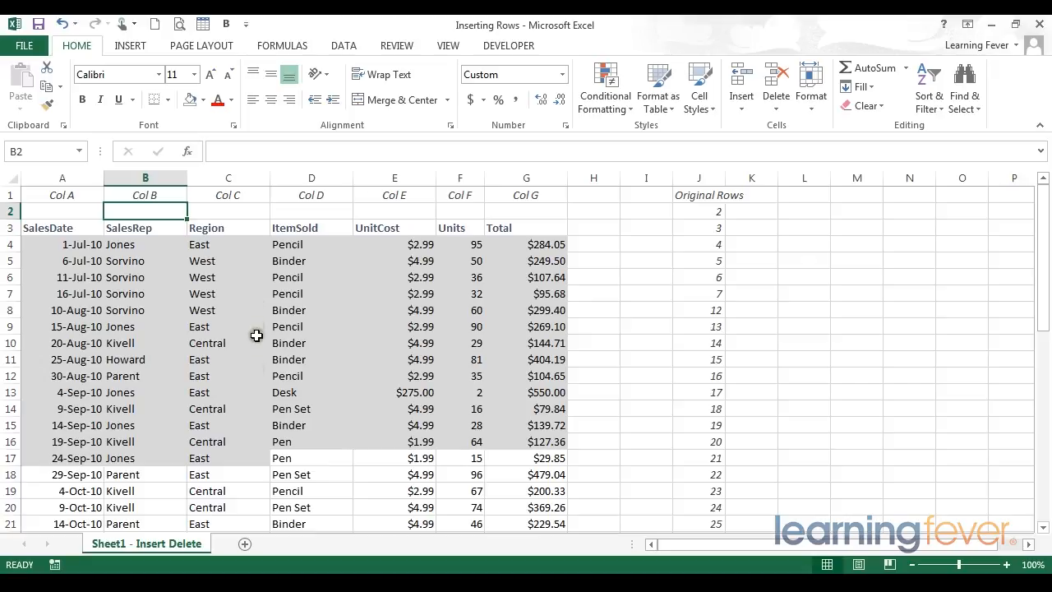
pyautogui.moveTo(262, 286)
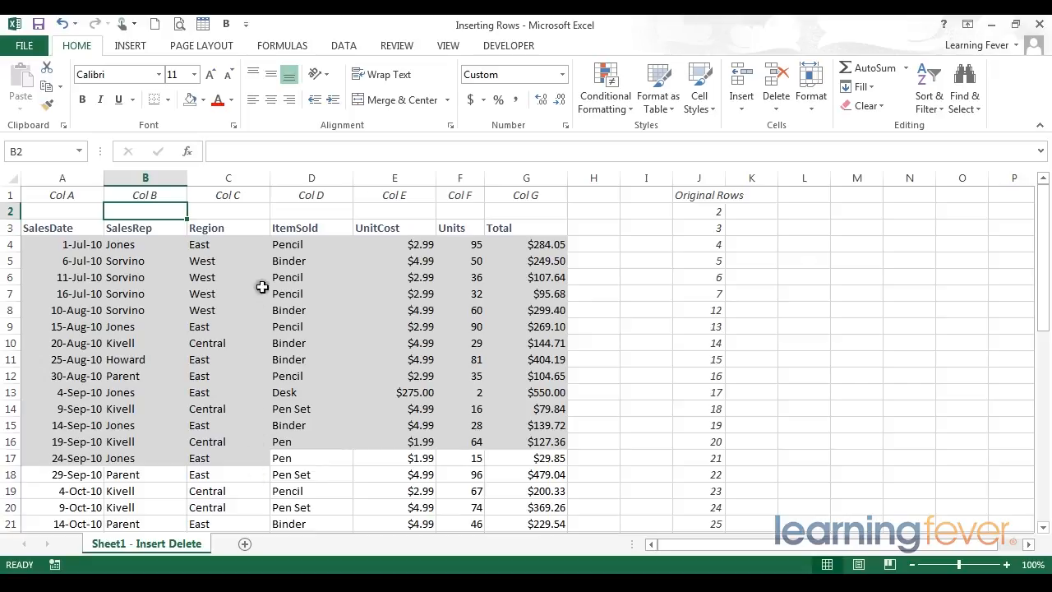
# Try several manual widths for the Region column C, then fit it snugly to its entries
pyautogui.click(227, 227)
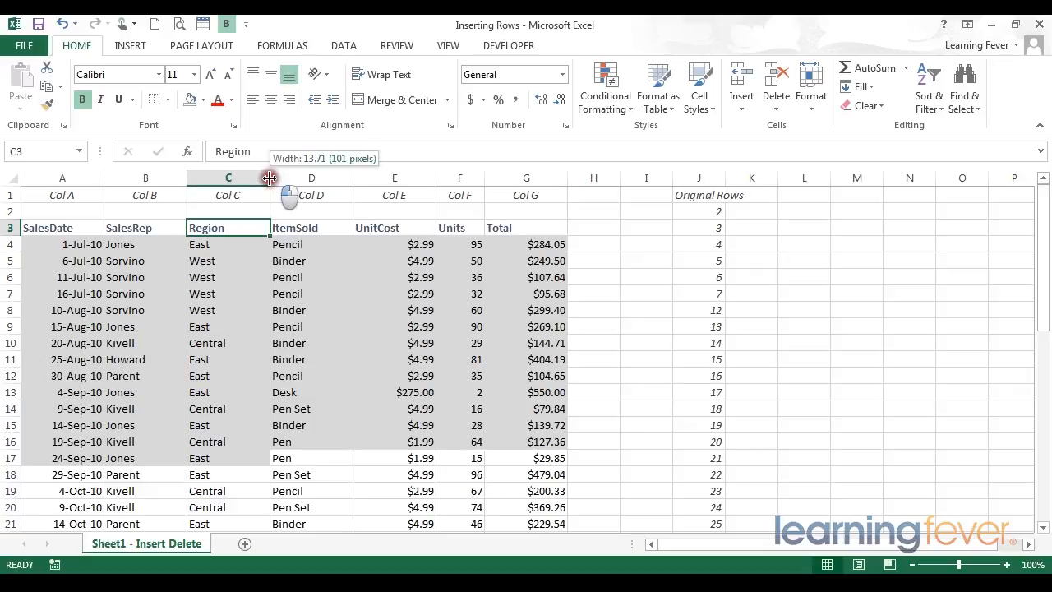
pyautogui.moveTo(270, 178); pyautogui.dragTo(251, 178)
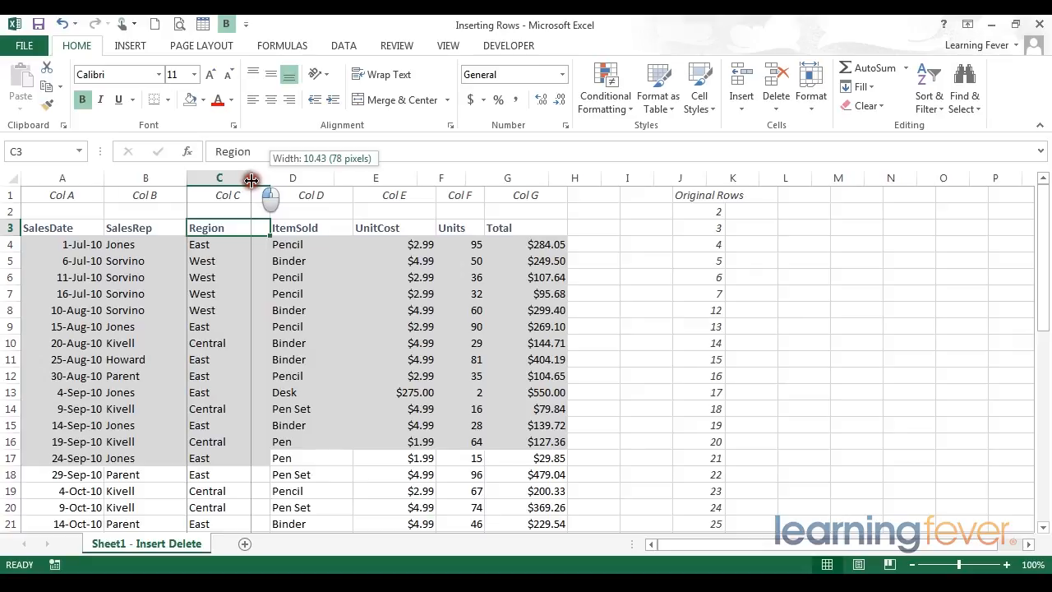
pyautogui.moveTo(251, 178); pyautogui.dragTo(256, 178)
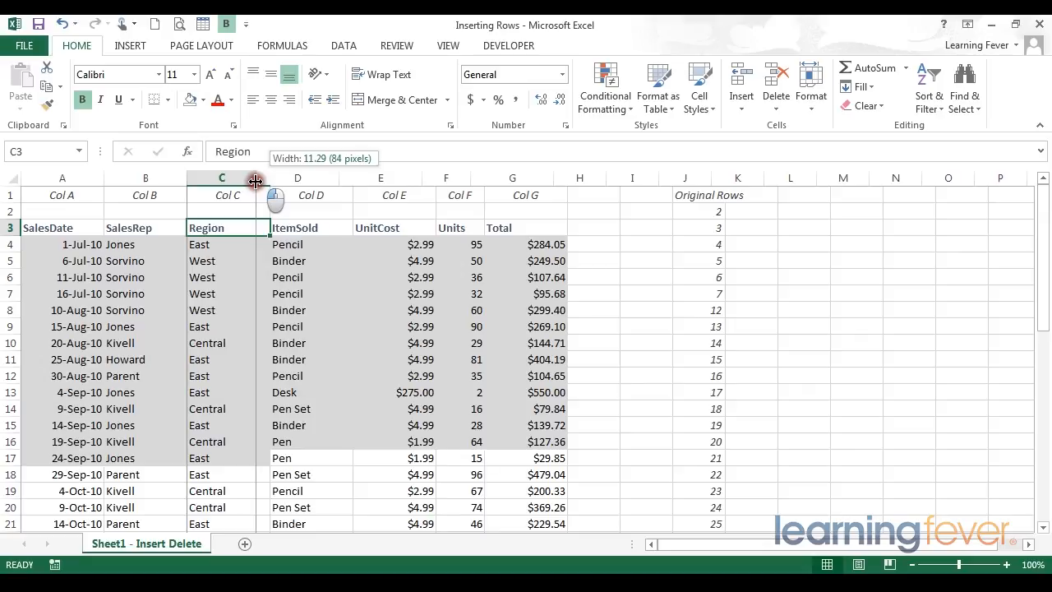
pyautogui.moveTo(256, 178); pyautogui.dragTo(265, 178)
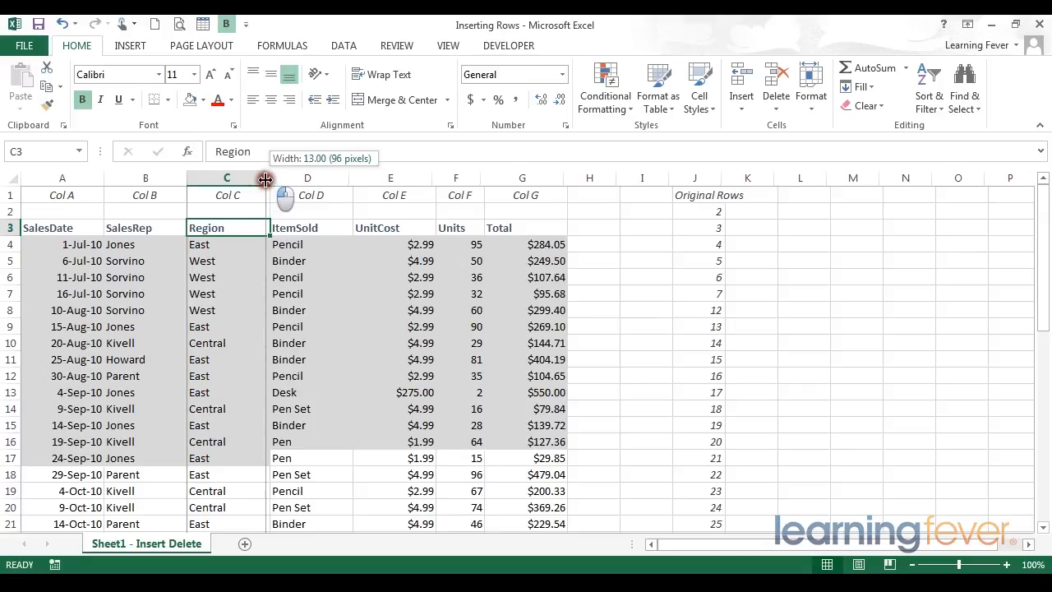
pyautogui.moveTo(266, 178); pyautogui.dragTo(266, 177)
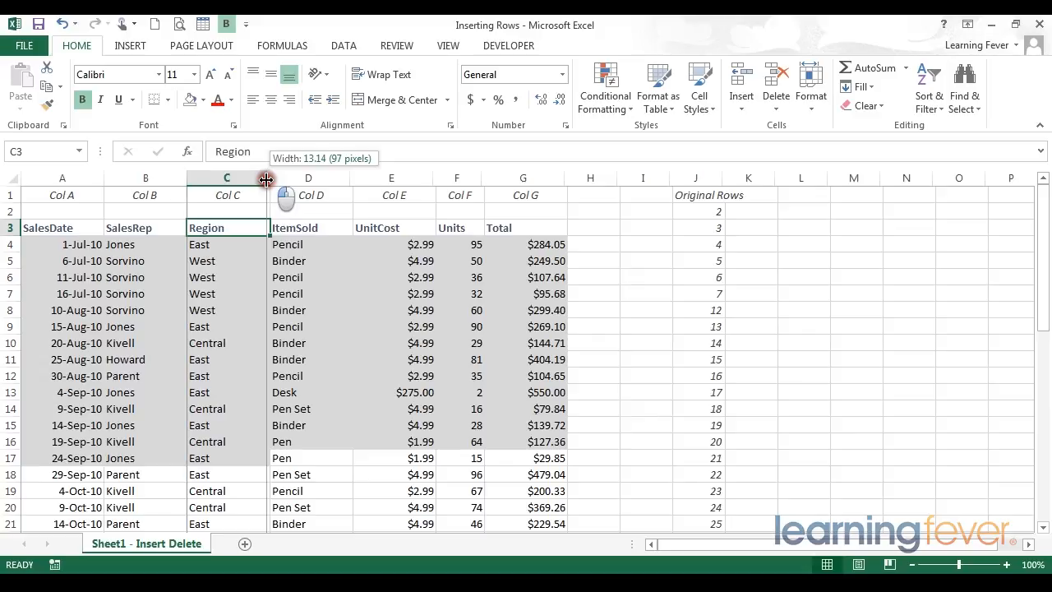
pyautogui.moveTo(266, 177); pyautogui.dragTo(243, 177)
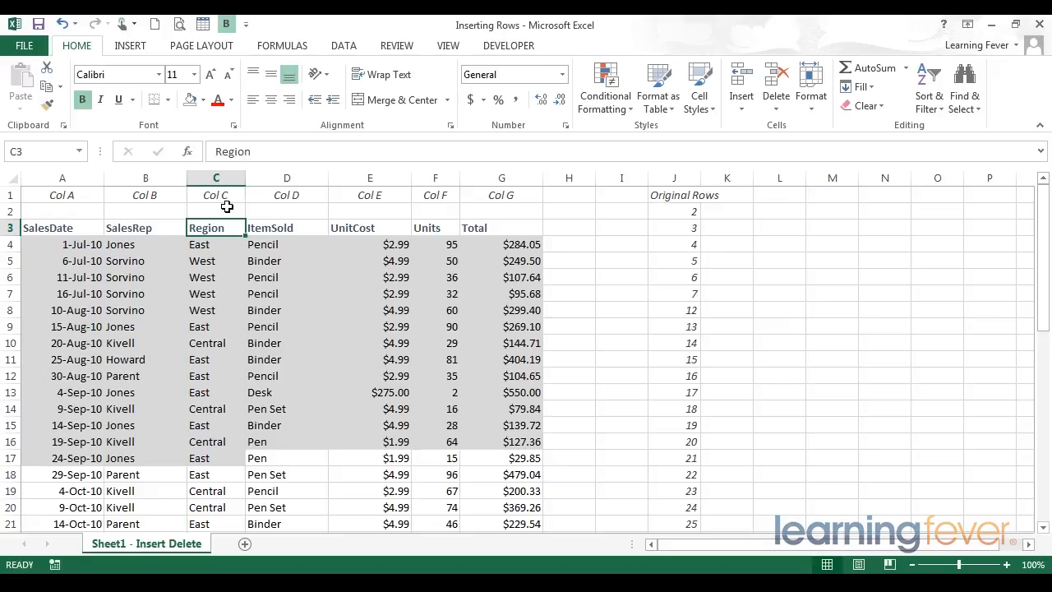
pyautogui.moveTo(18, 253)
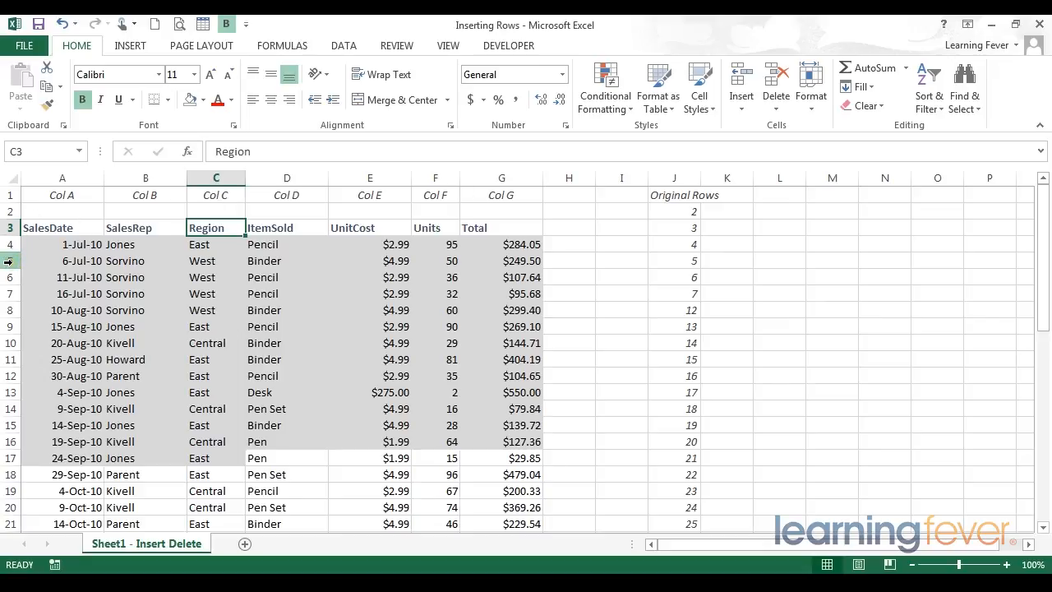
pyautogui.click(10, 260)
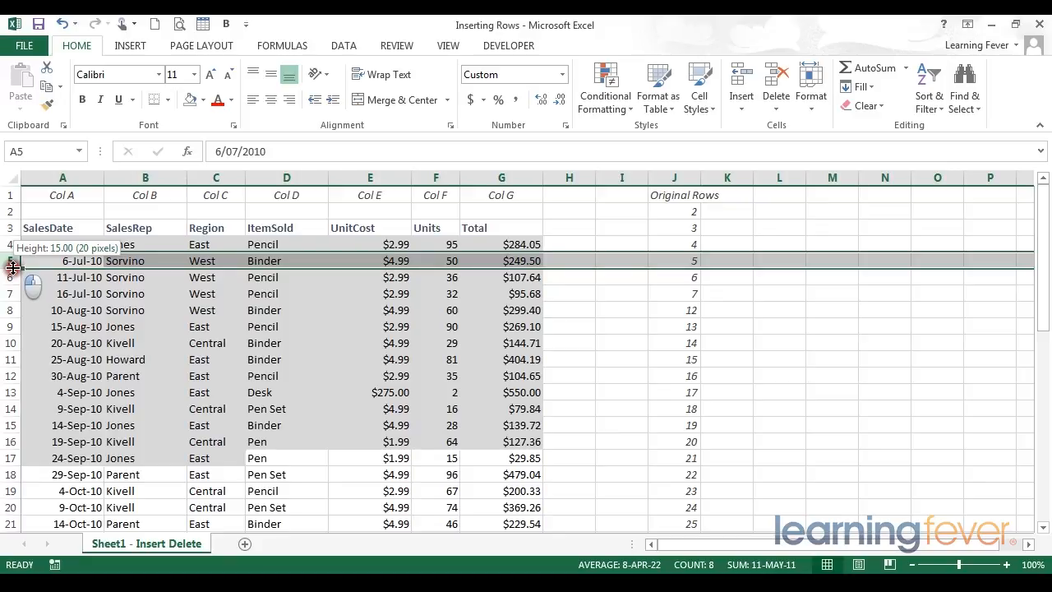
pyautogui.moveTo(13, 270); pyautogui.dragTo(13, 286)
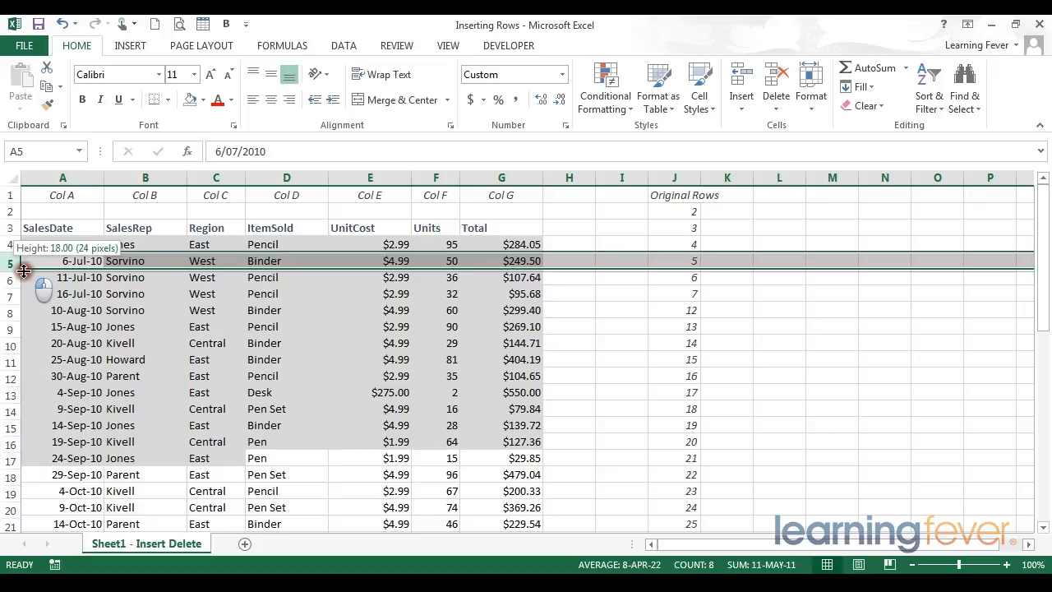
pyautogui.moveTo(23, 269); pyautogui.dragTo(23, 286)
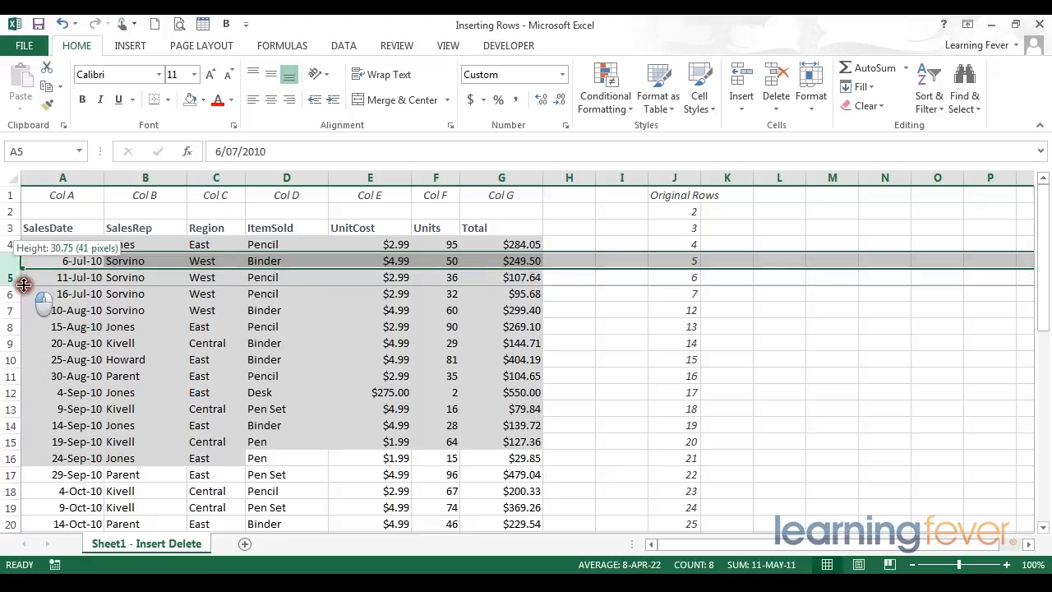
pyautogui.moveTo(25, 283); pyautogui.dragTo(25, 272)
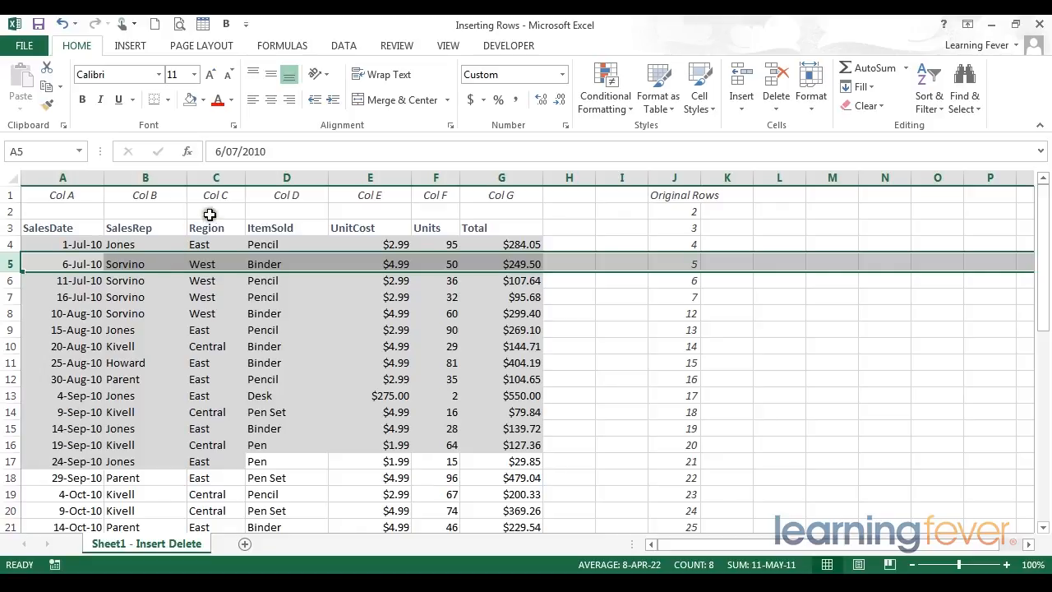
# Set column C to an exact Column Width of 10.00 from its context menu
pyautogui.rightClick(215, 177)
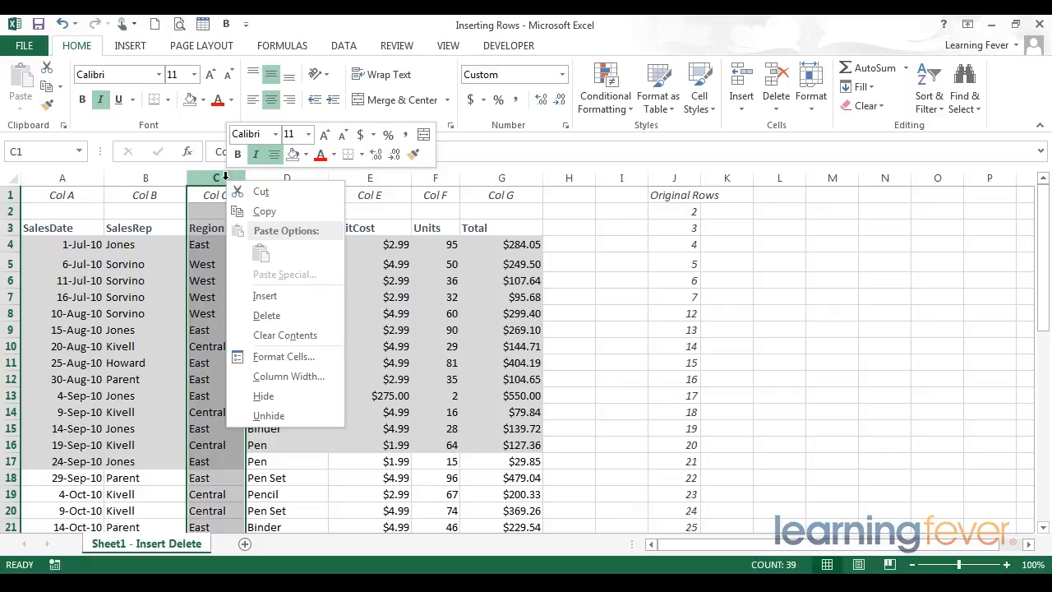
pyautogui.moveTo(200, 273)
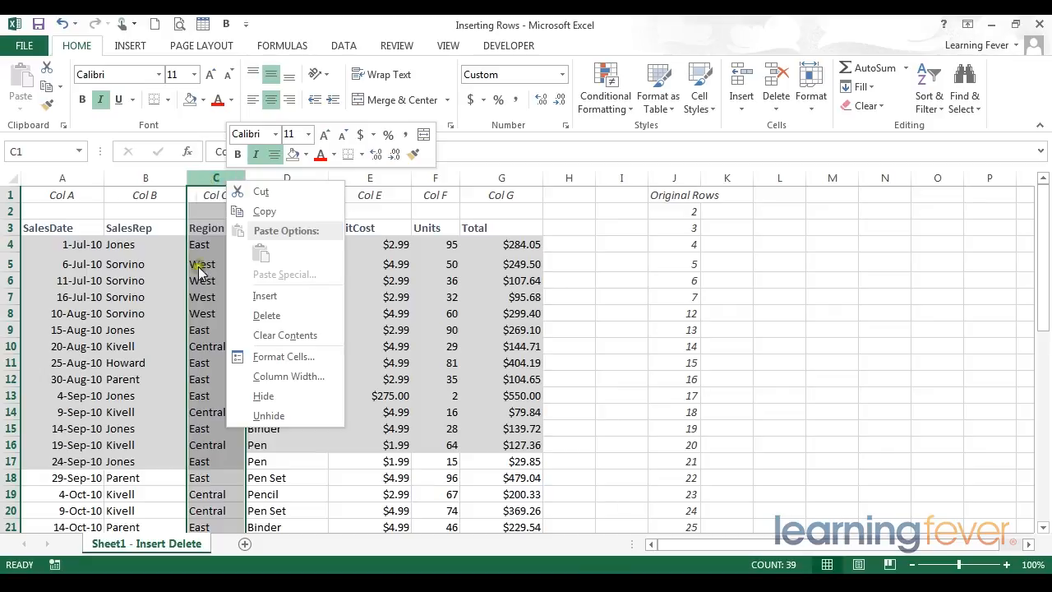
pyautogui.moveTo(268, 375)
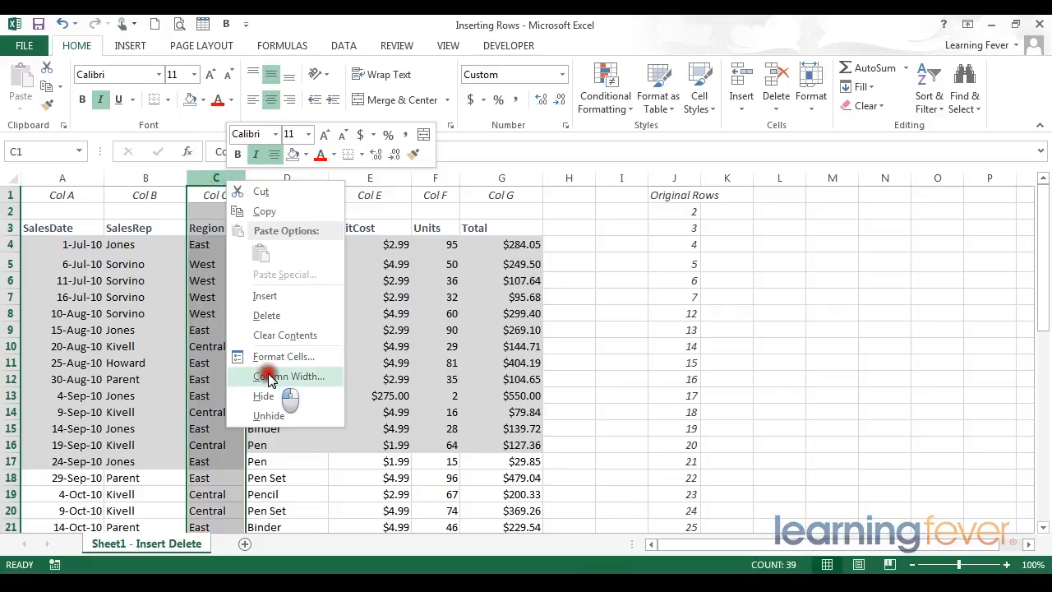
pyautogui.click(283, 375)
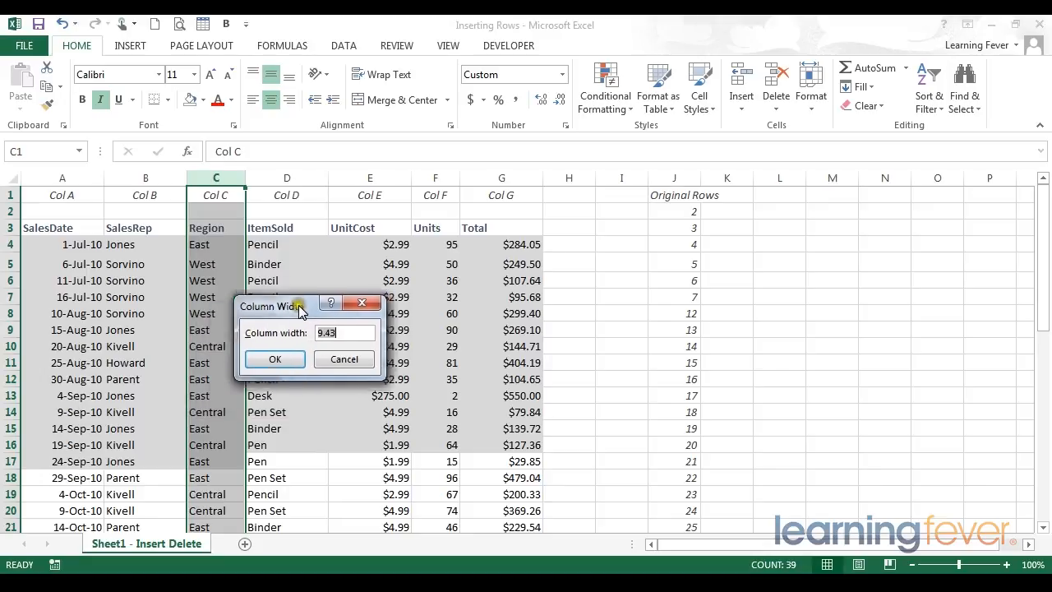
pyautogui.moveTo(303, 304); pyautogui.dragTo(330, 267)
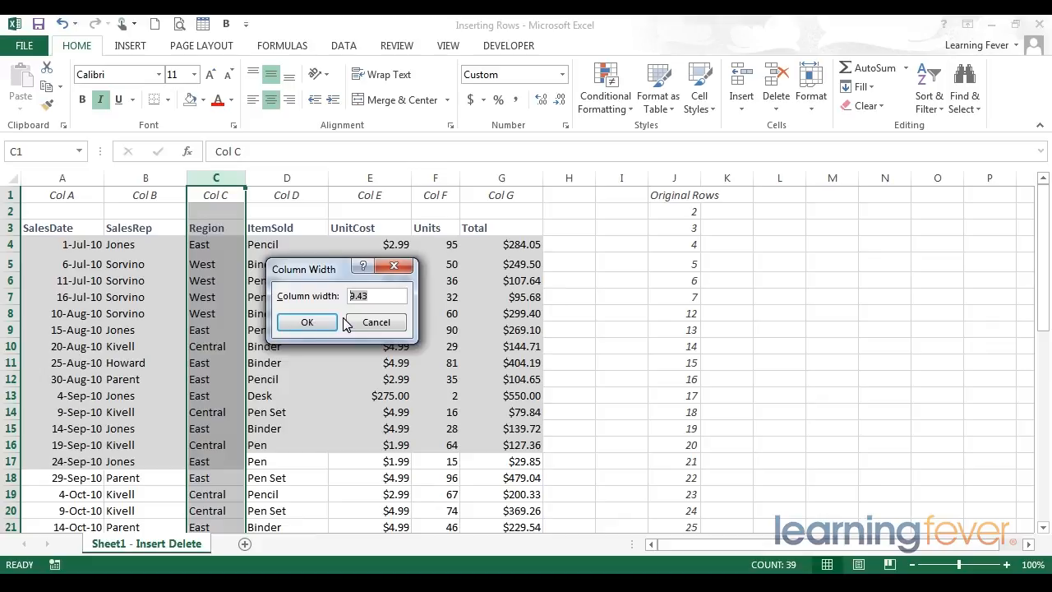
pyautogui.write('10.00')
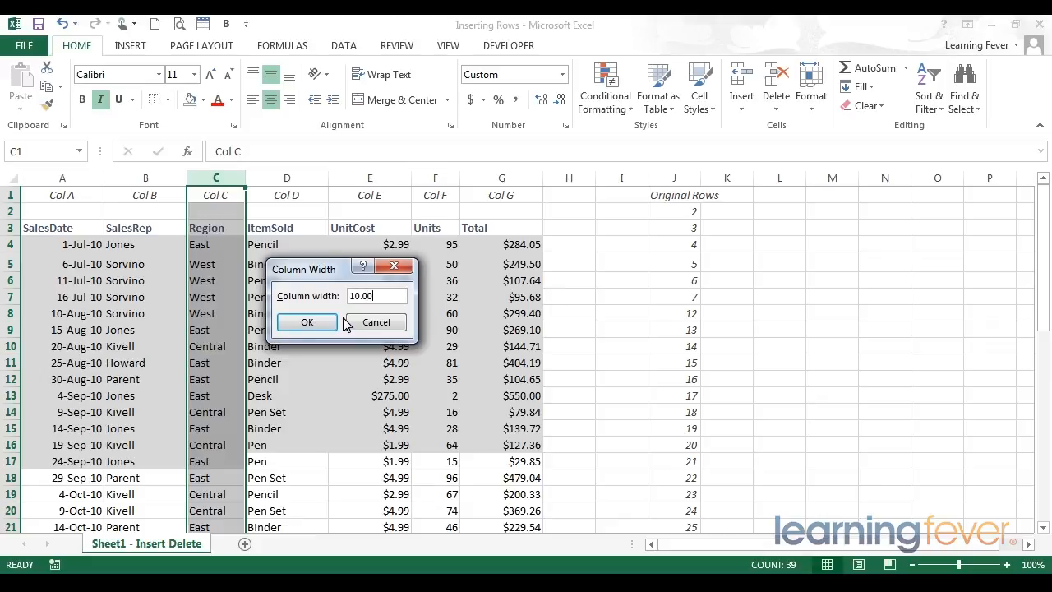
pyautogui.click(306, 321)
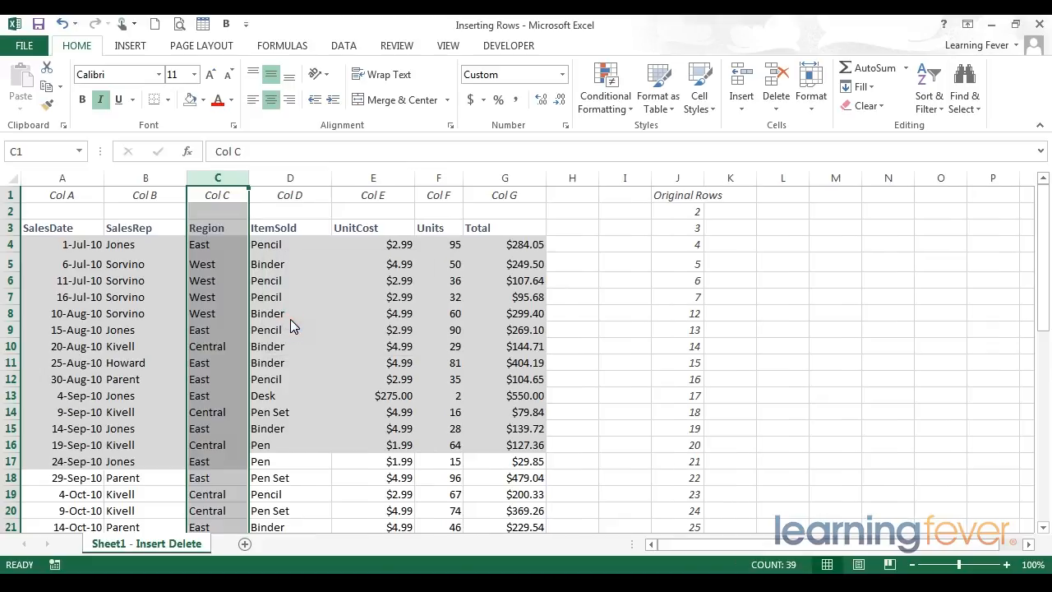
pyautogui.moveTo(253, 194)
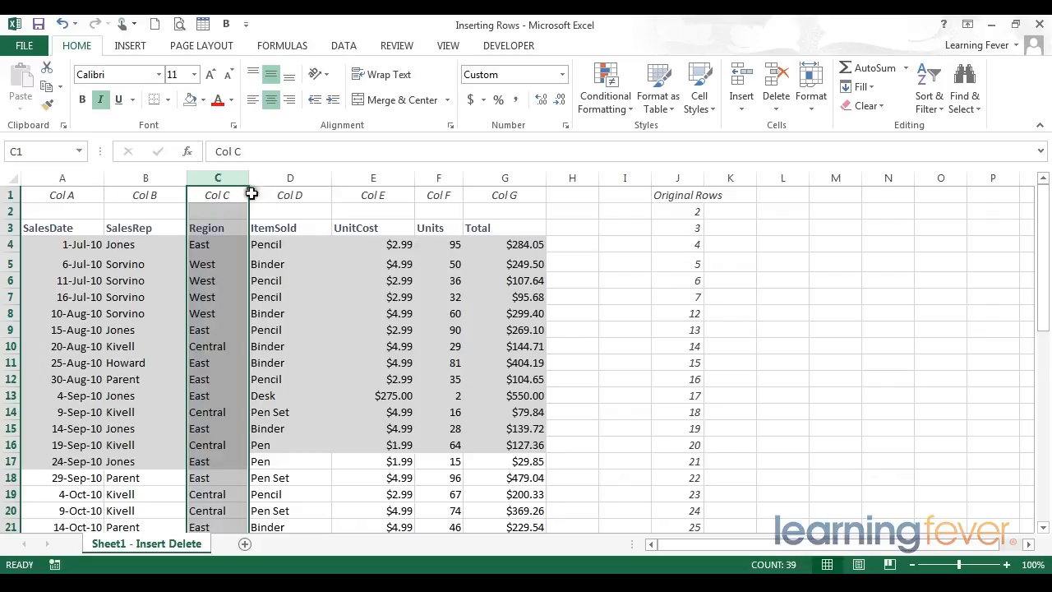
pyautogui.moveTo(228, 177)
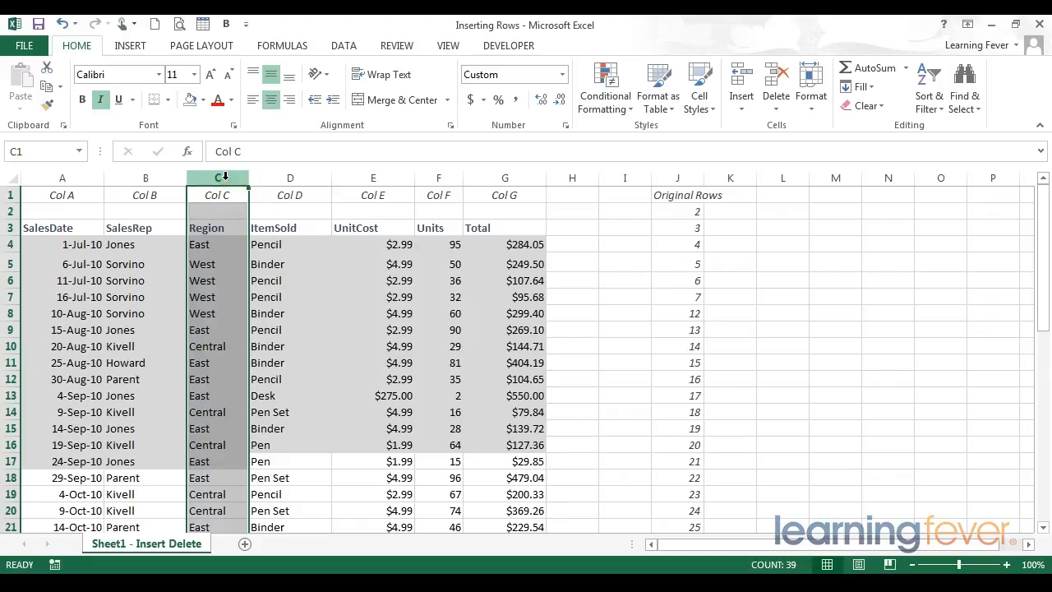
# Give column C a larger exact Column Width value from its context menu
pyautogui.rightClick(217, 177)
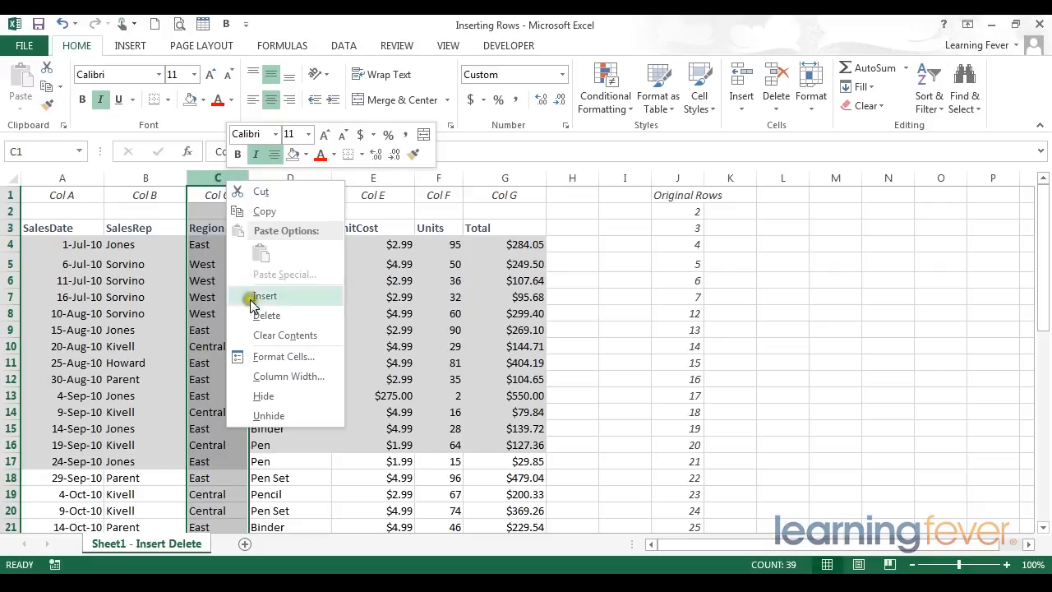
pyautogui.click(289, 376)
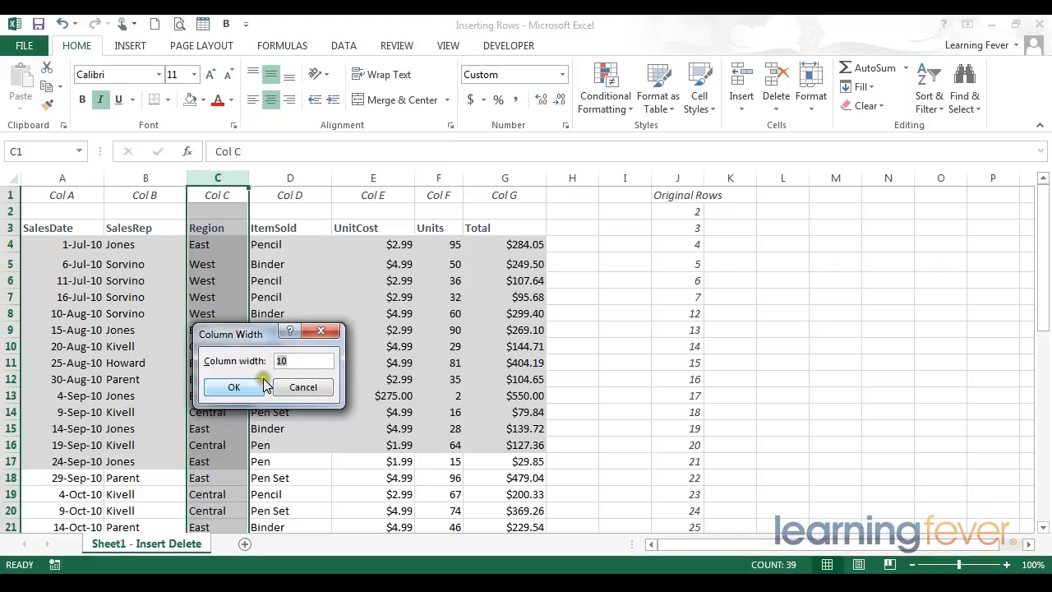
pyautogui.click(234, 388)
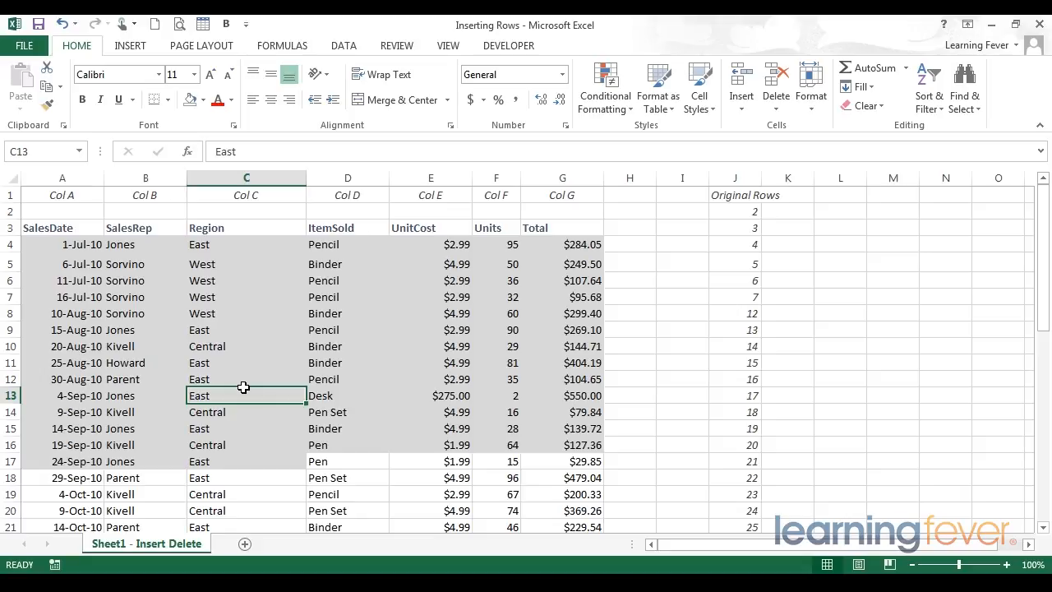
pyautogui.moveTo(273, 353)
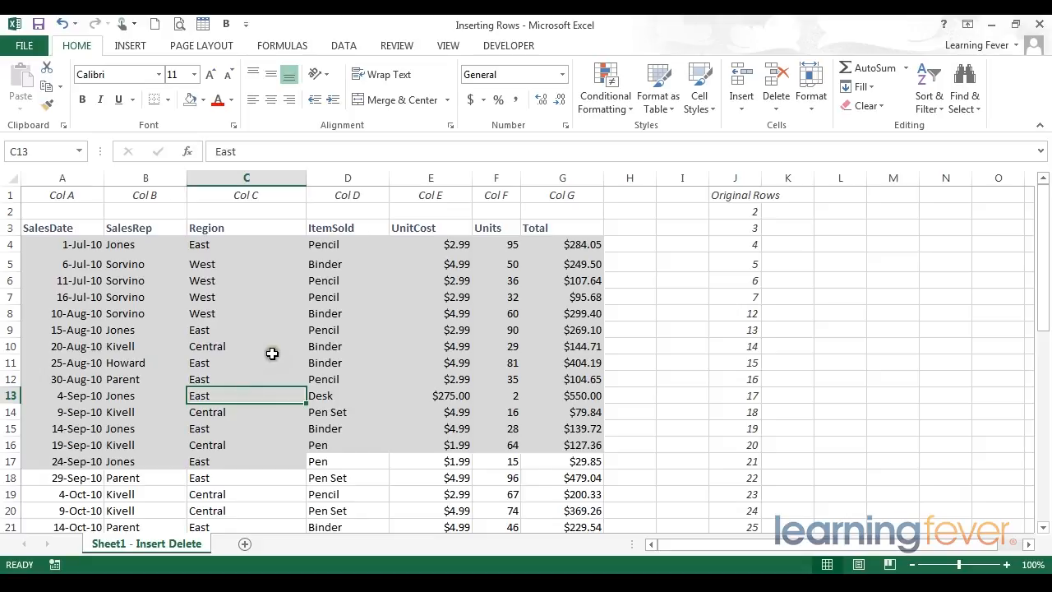
pyautogui.moveTo(263, 191)
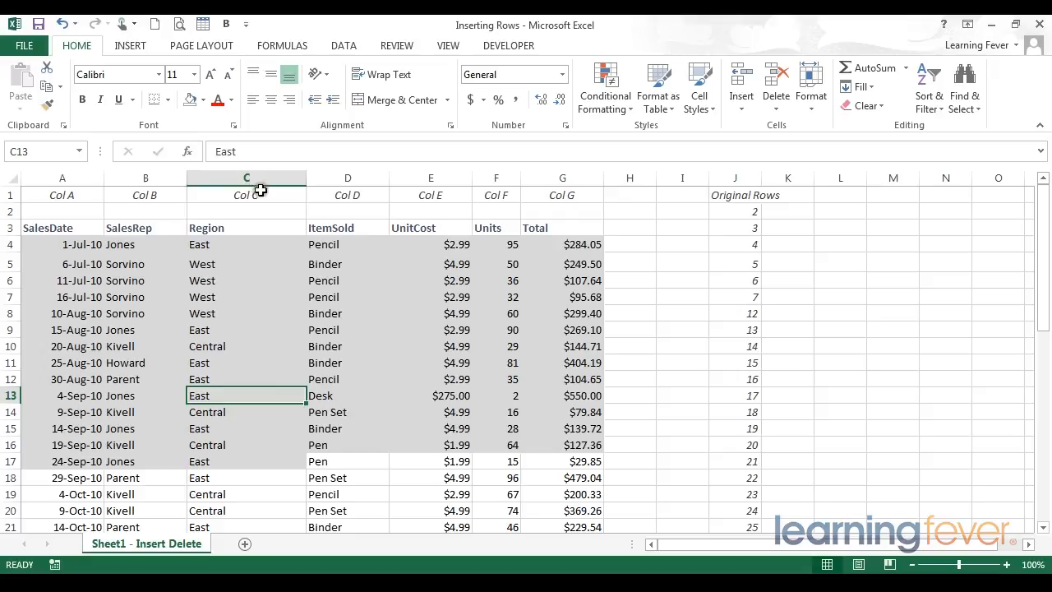
pyautogui.moveTo(260, 227)
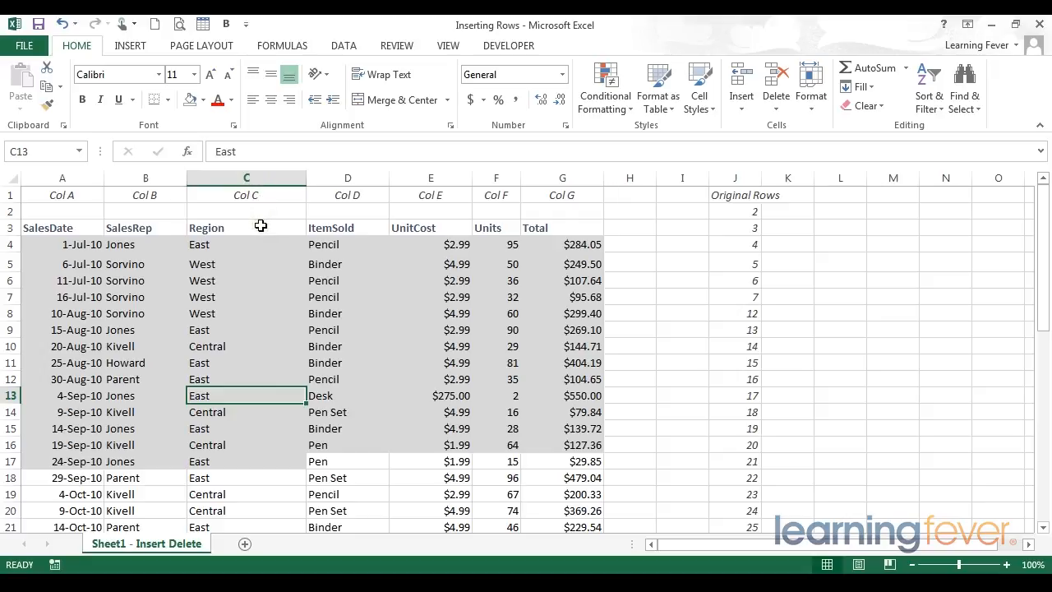
pyautogui.moveTo(276, 253)
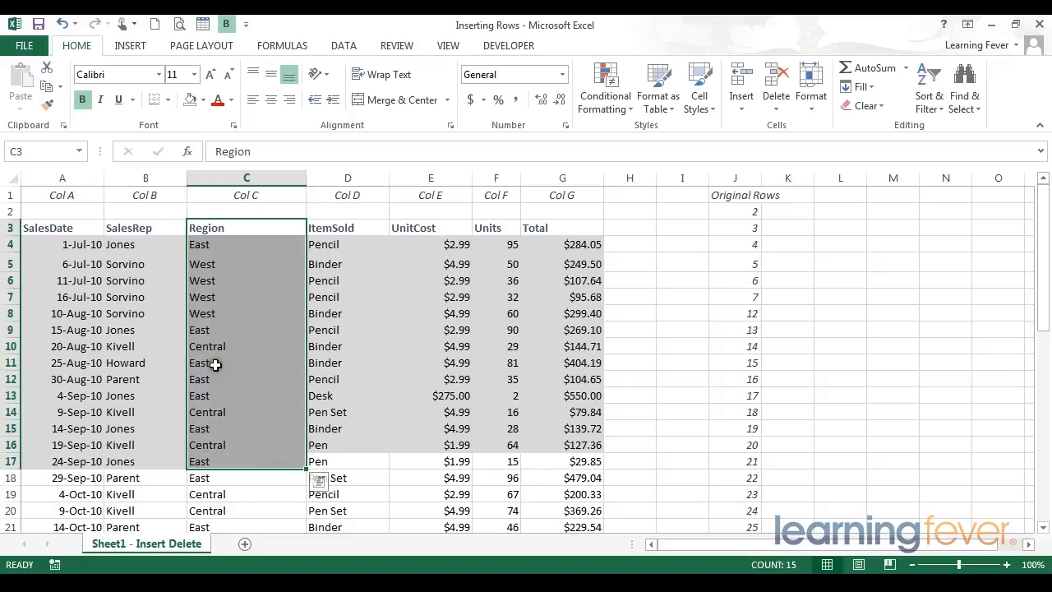
pyautogui.moveTo(282, 434)
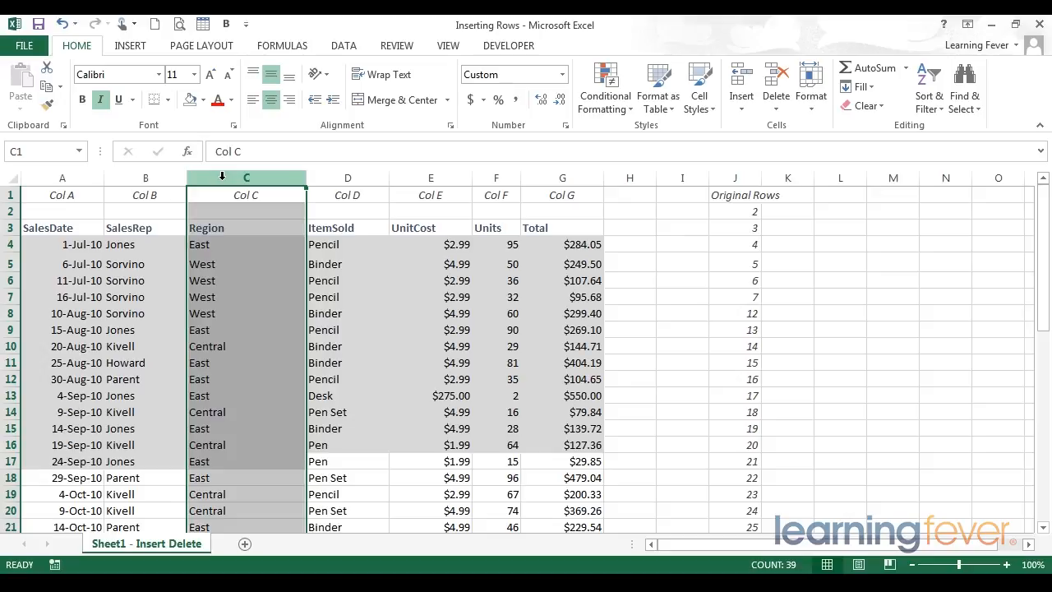
pyautogui.moveTo(305, 178)
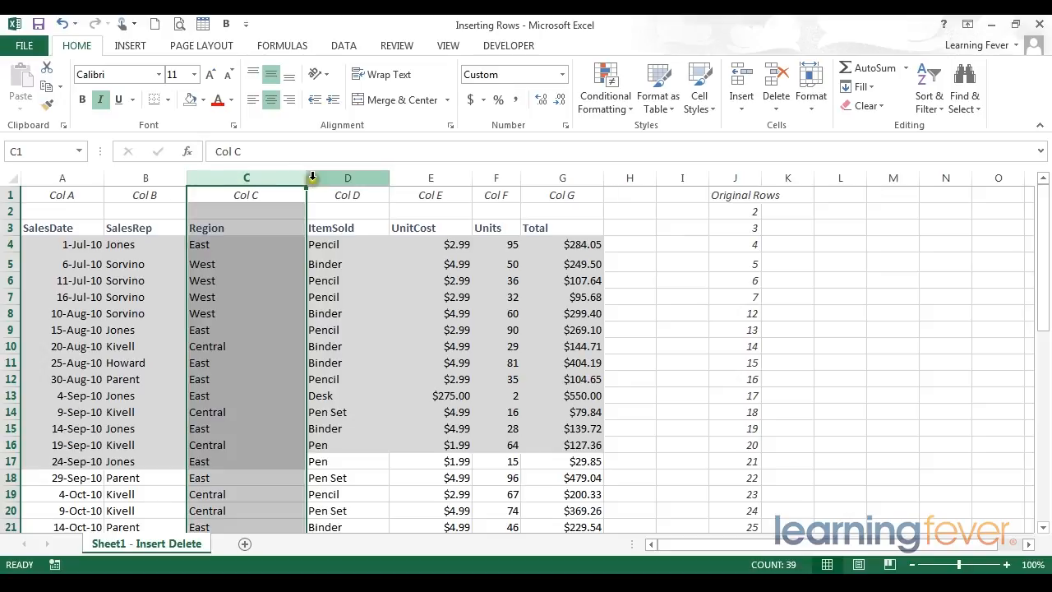
pyautogui.moveTo(308, 178)
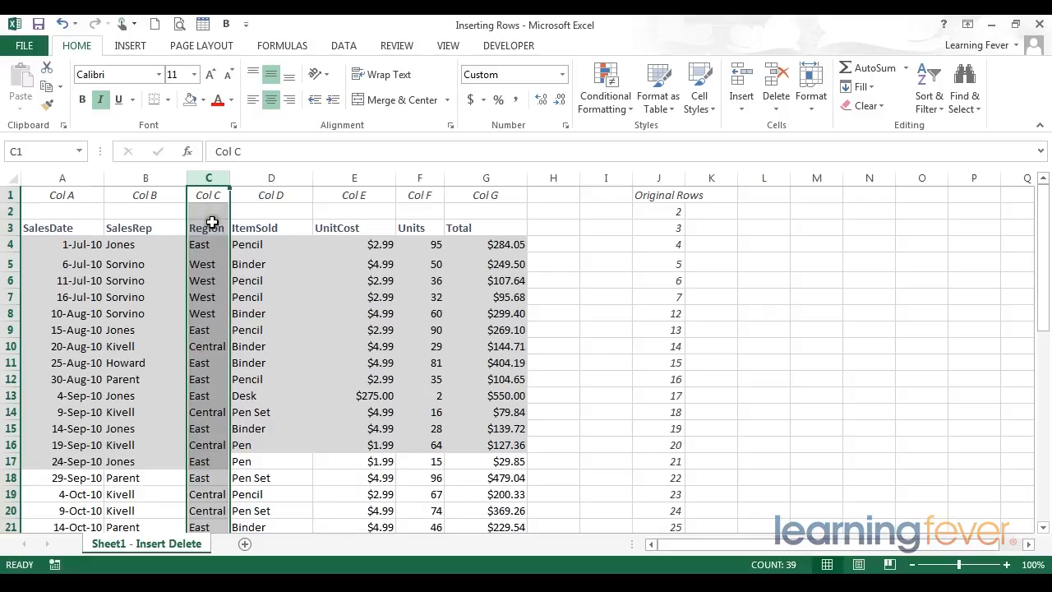
# Scroll down the sales data to check the autofitted Region column
pyautogui.scroll(-3)
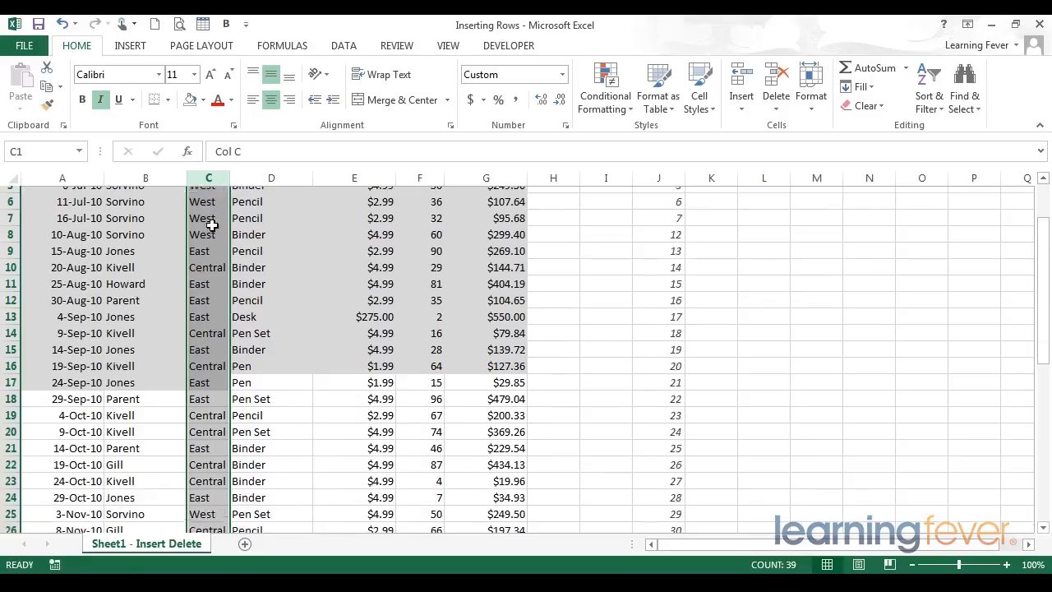
pyautogui.scroll(-3)
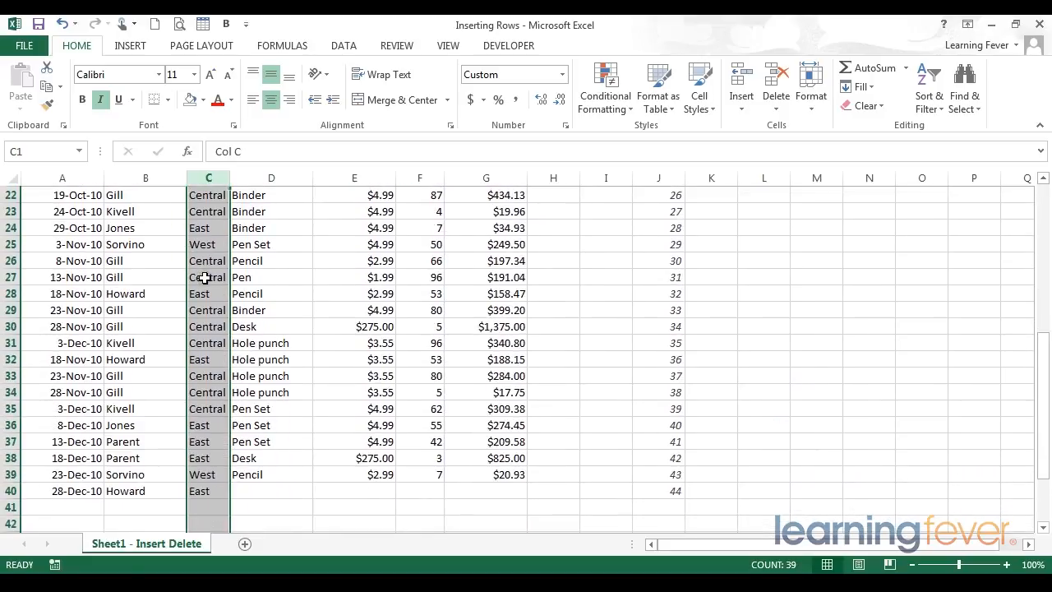
pyautogui.scroll(-3)
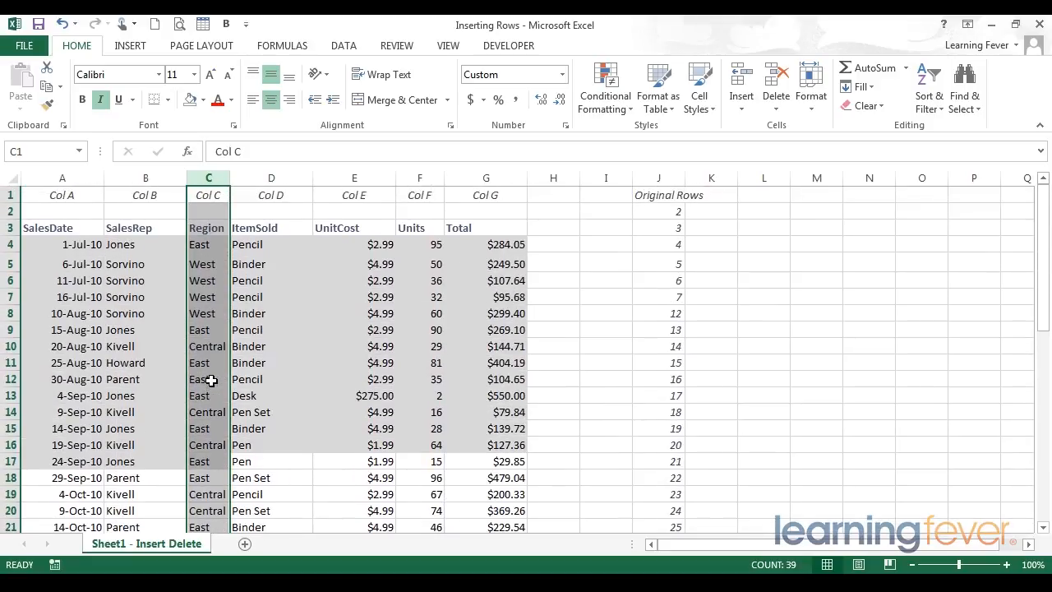
pyautogui.moveTo(260, 227)
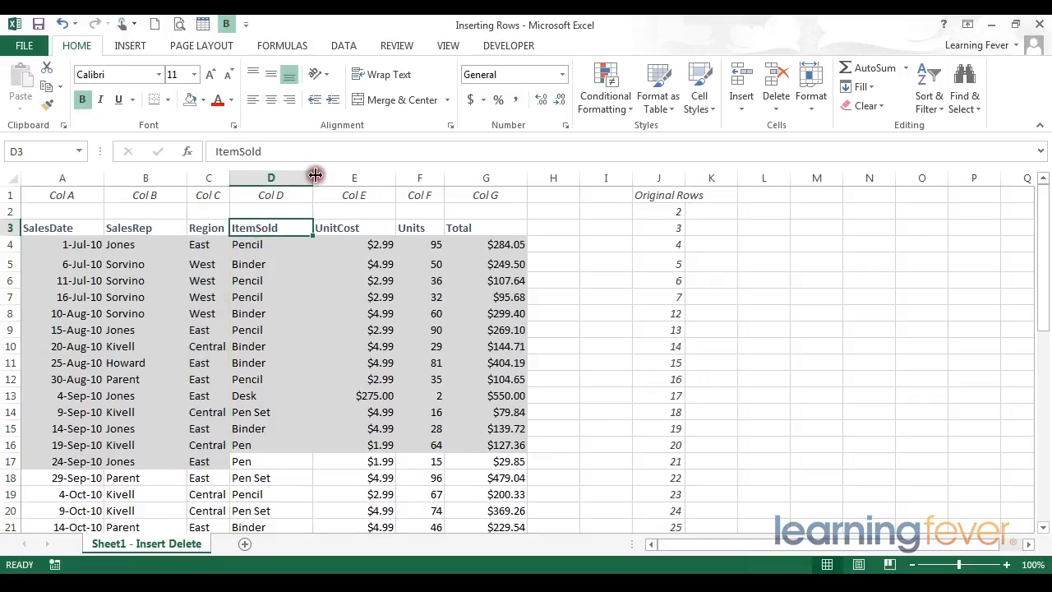
# Narrow the ItemSold column D, then widen it again until 'Hole punch' in row 31 fits
pyautogui.scroll(-3)
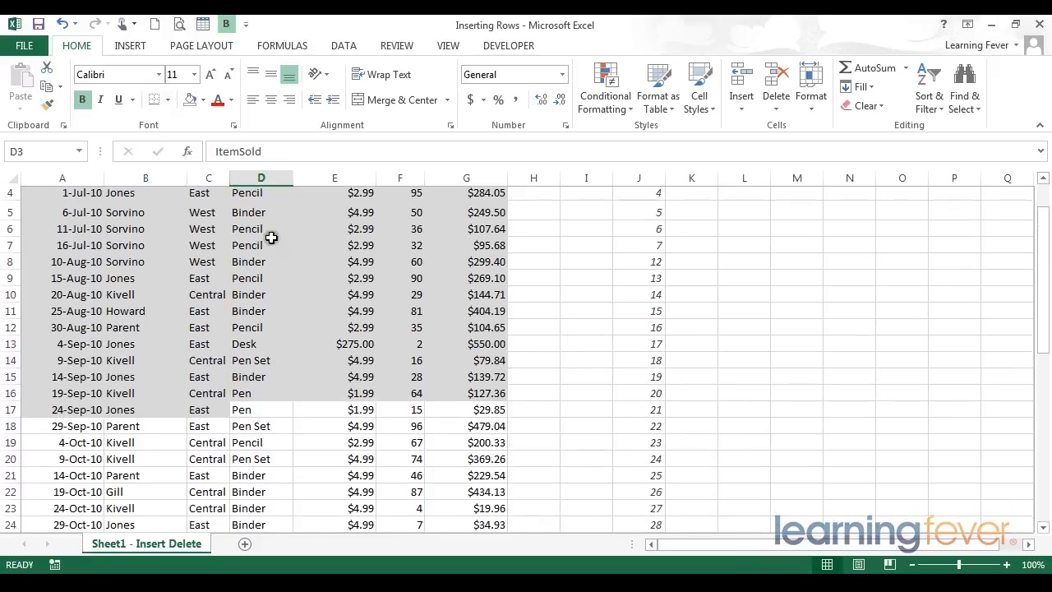
pyautogui.scroll(-3)
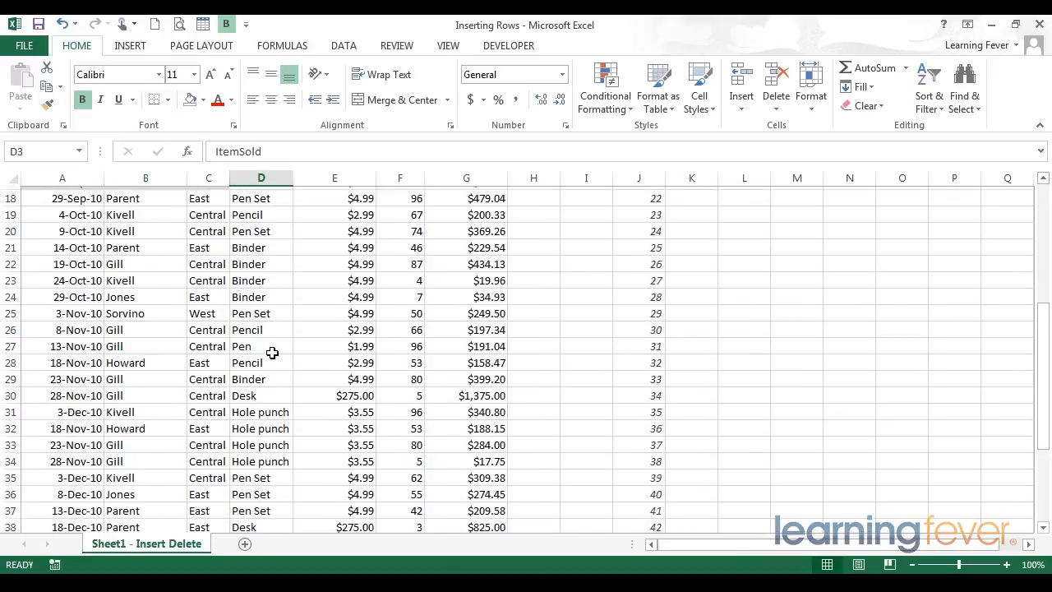
pyautogui.scroll(-3)
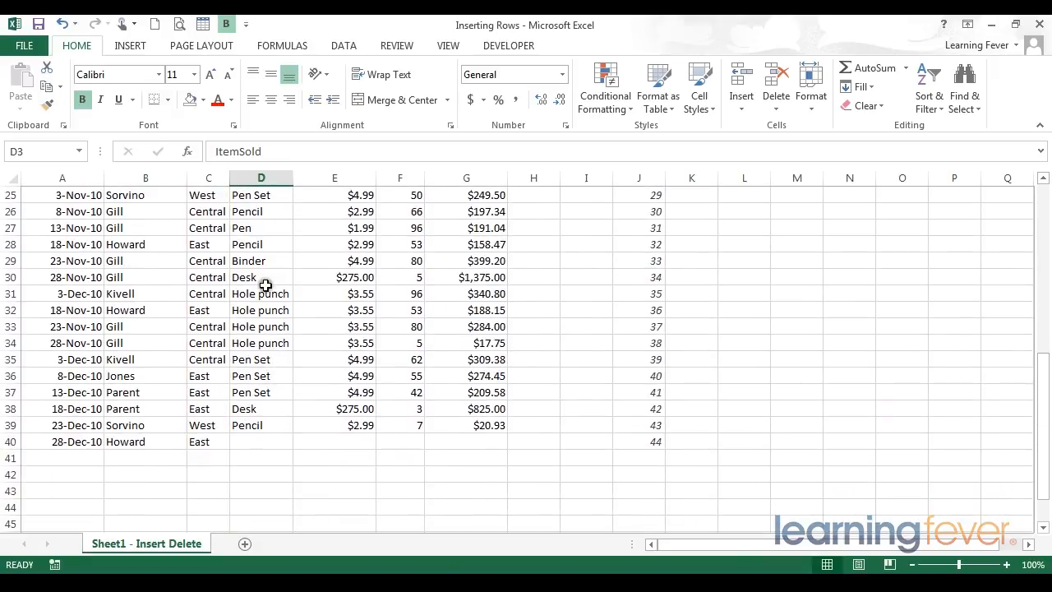
pyautogui.click(259, 293)
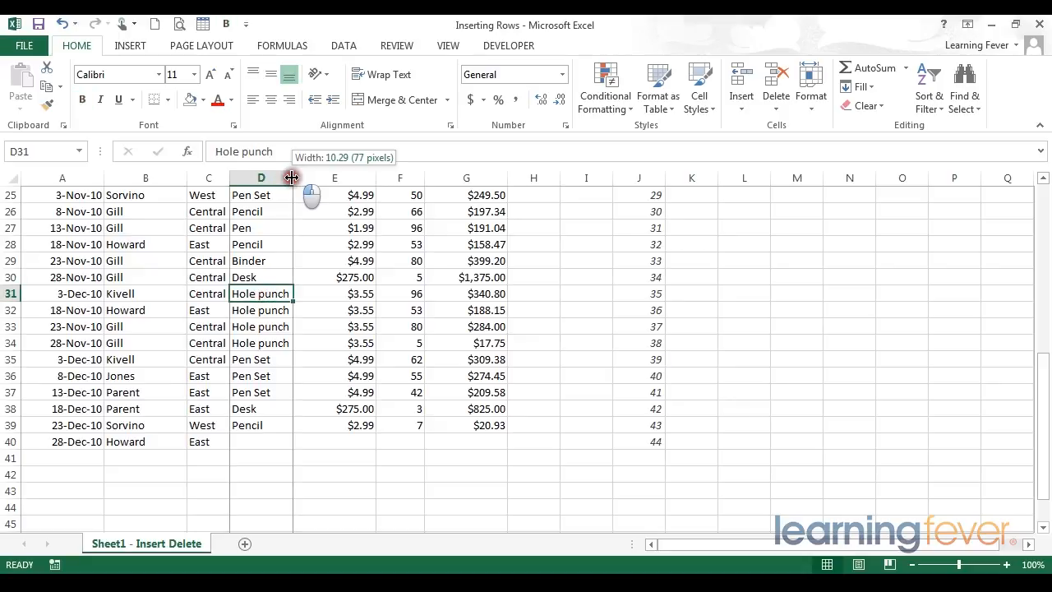
pyautogui.moveTo(292, 178); pyautogui.dragTo(265, 177)
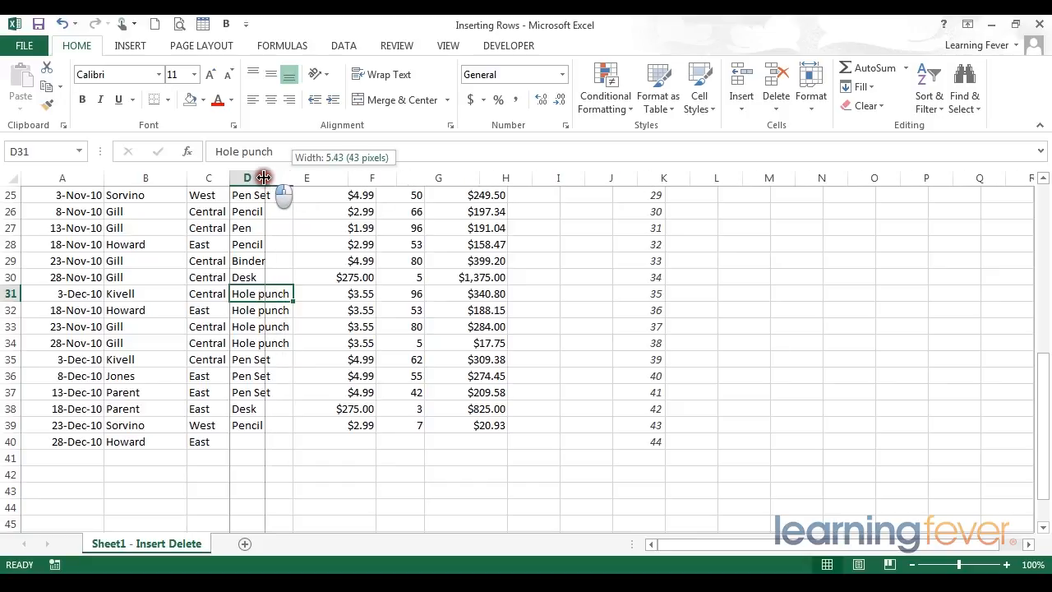
pyautogui.moveTo(263, 178); pyautogui.dragTo(293, 177)
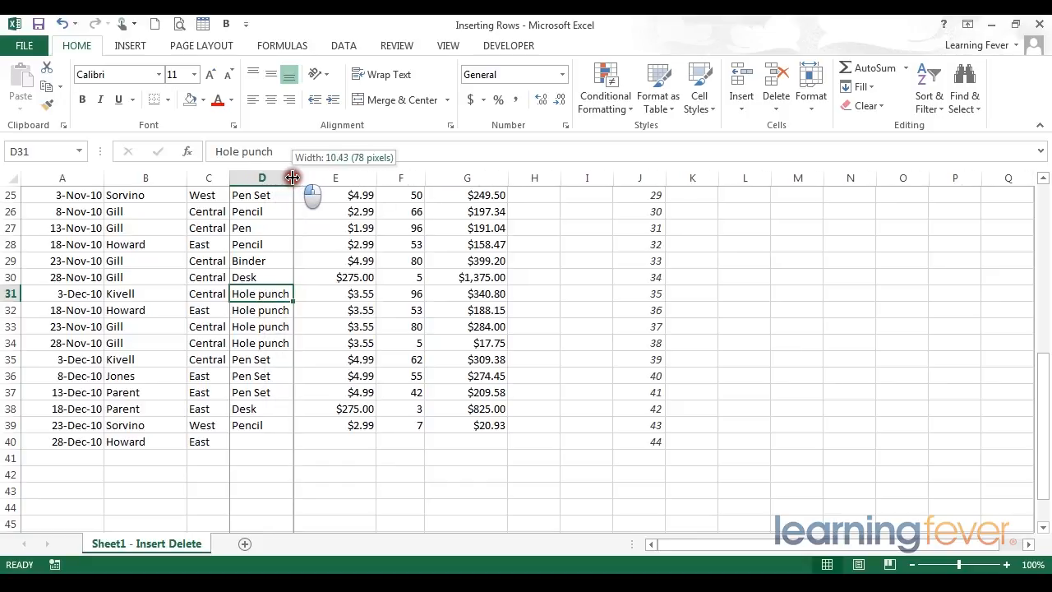
pyautogui.moveTo(283, 253)
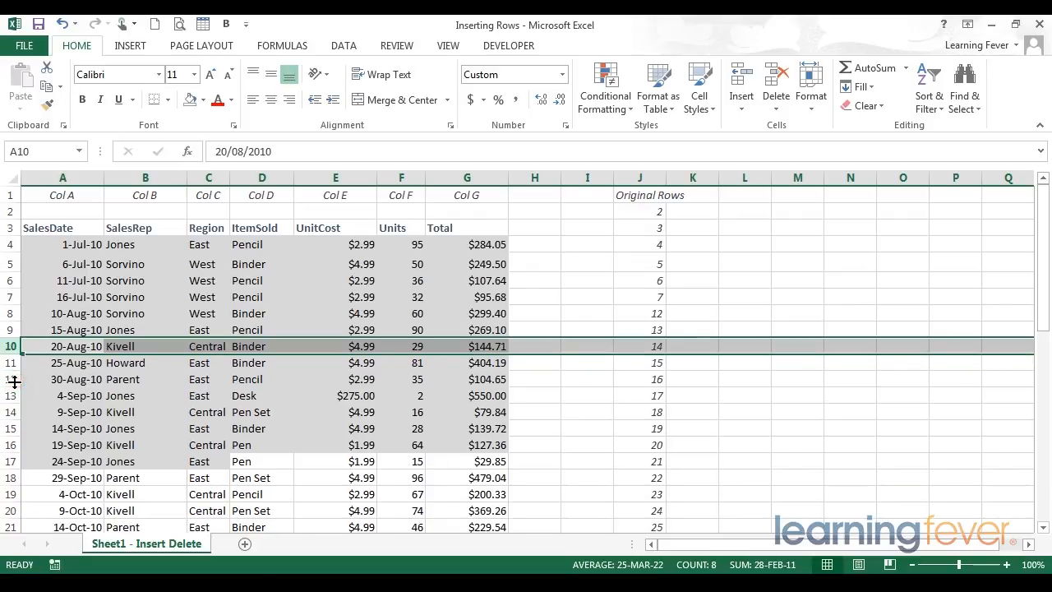
pyautogui.click(262, 279)
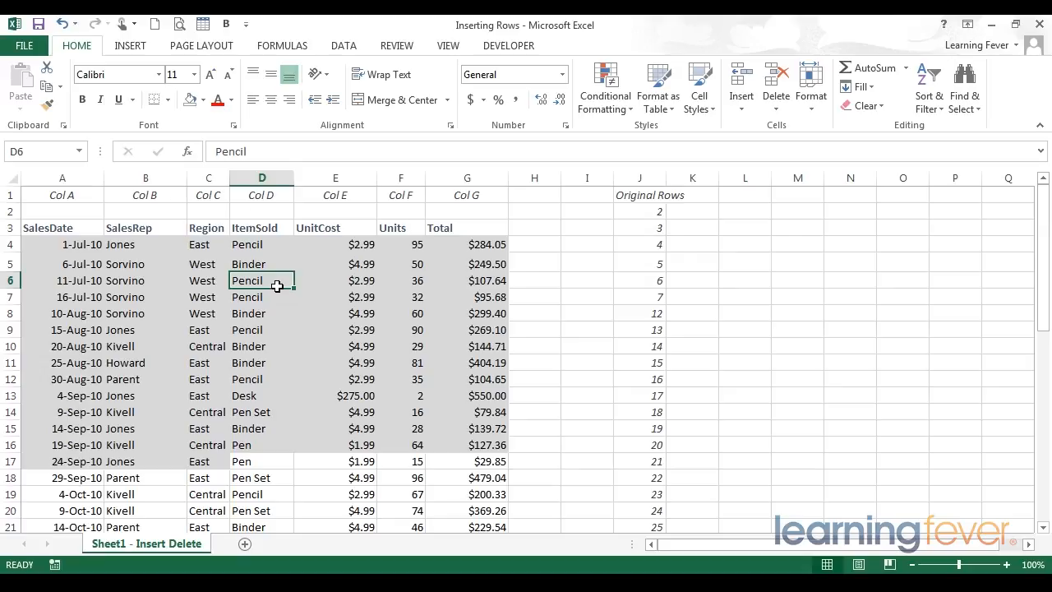
# AutoFit columns A to G from the SalesRep column selection, then deselect them
pyautogui.click(144, 177)
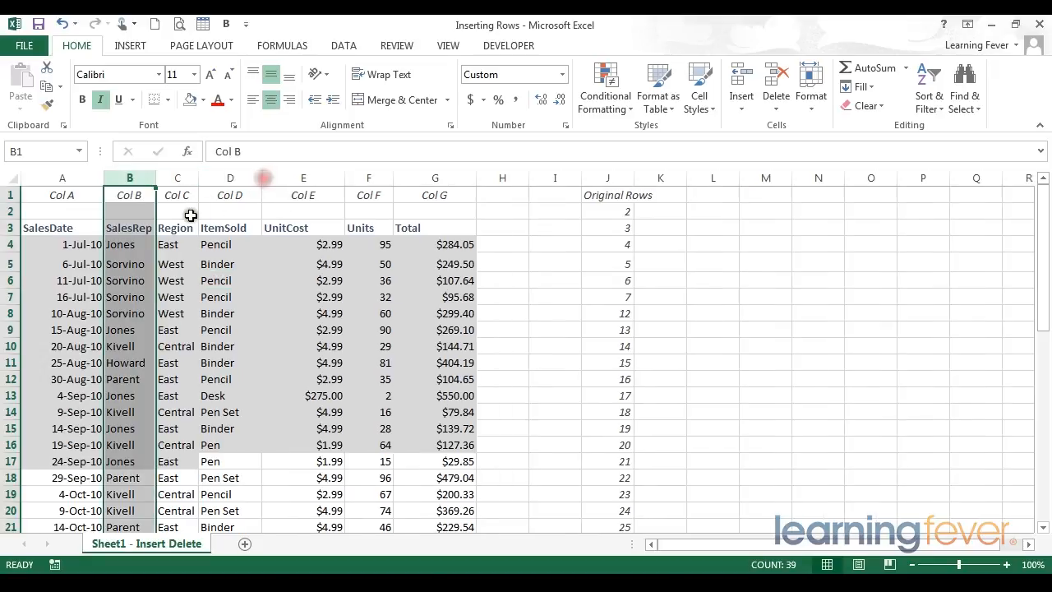
pyautogui.moveTo(78, 176)
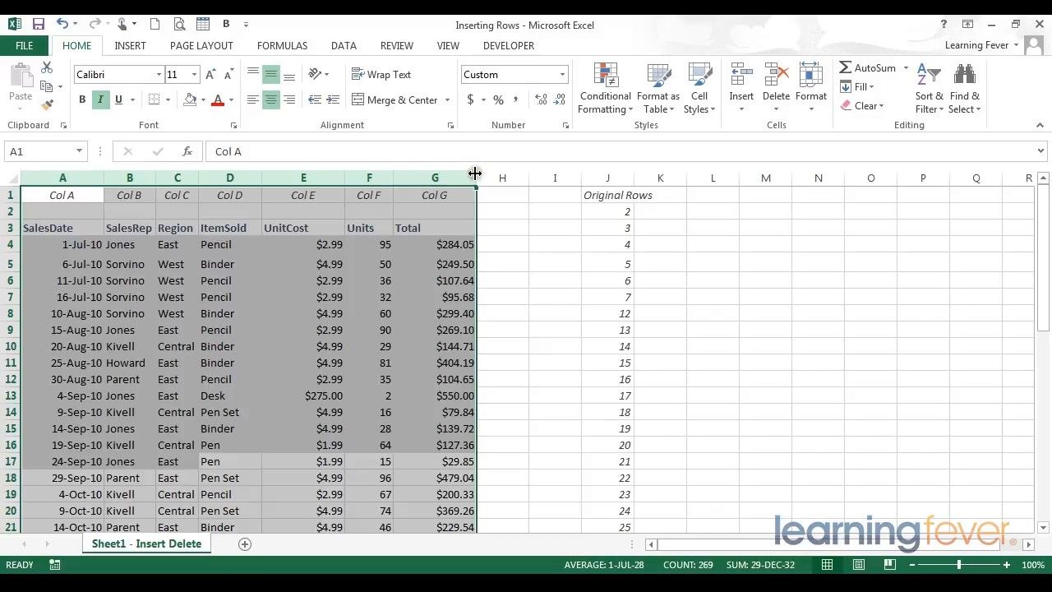
pyautogui.moveTo(394, 177)
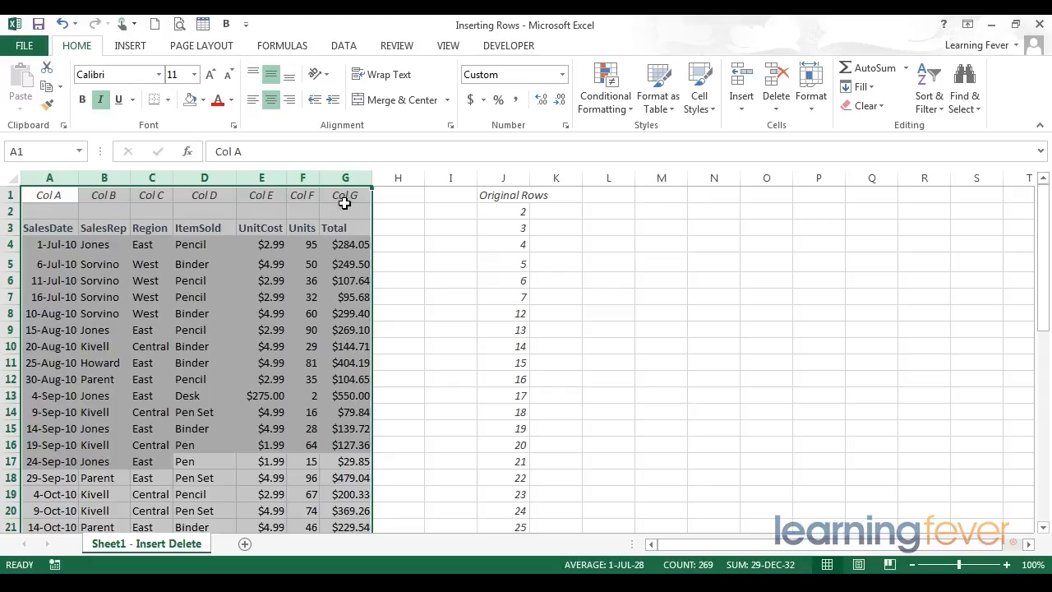
pyautogui.click(203, 279)
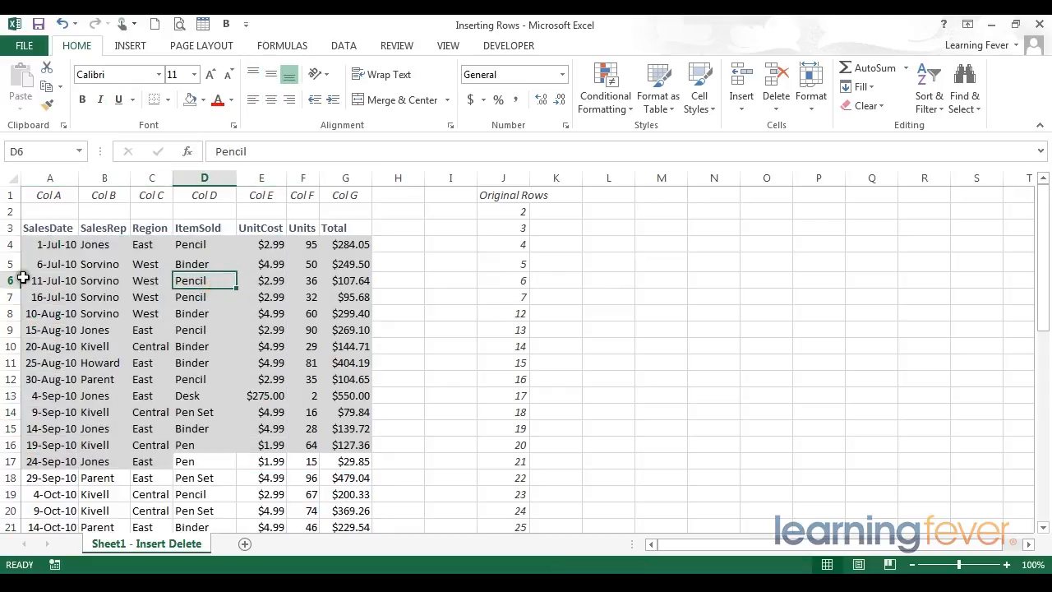
# AutoFit the heights of rows 3 to 13, then deselect the rows
pyautogui.click(10, 263)
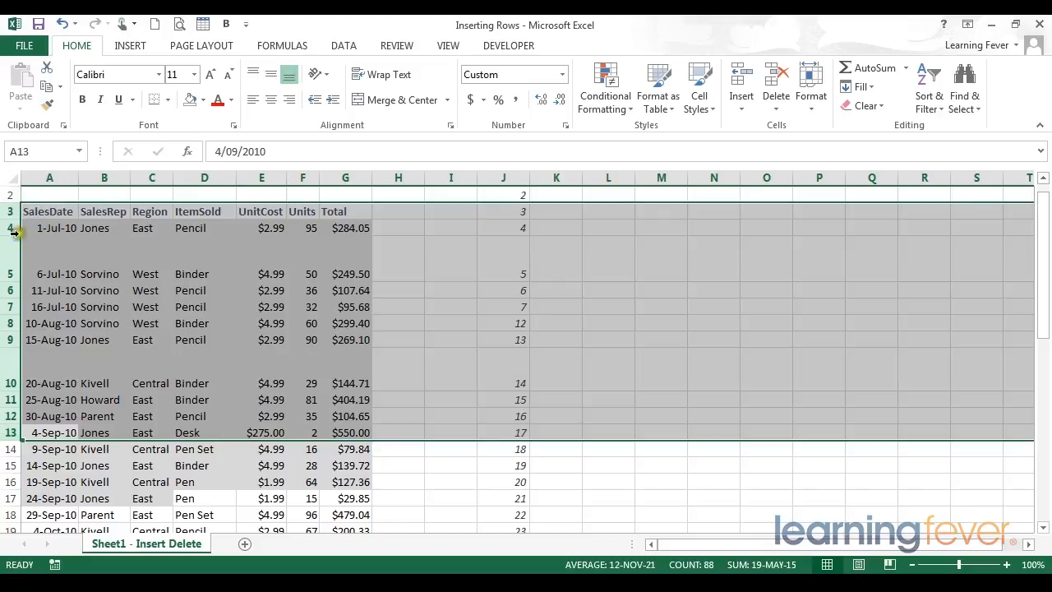
pyautogui.moveTo(12, 237)
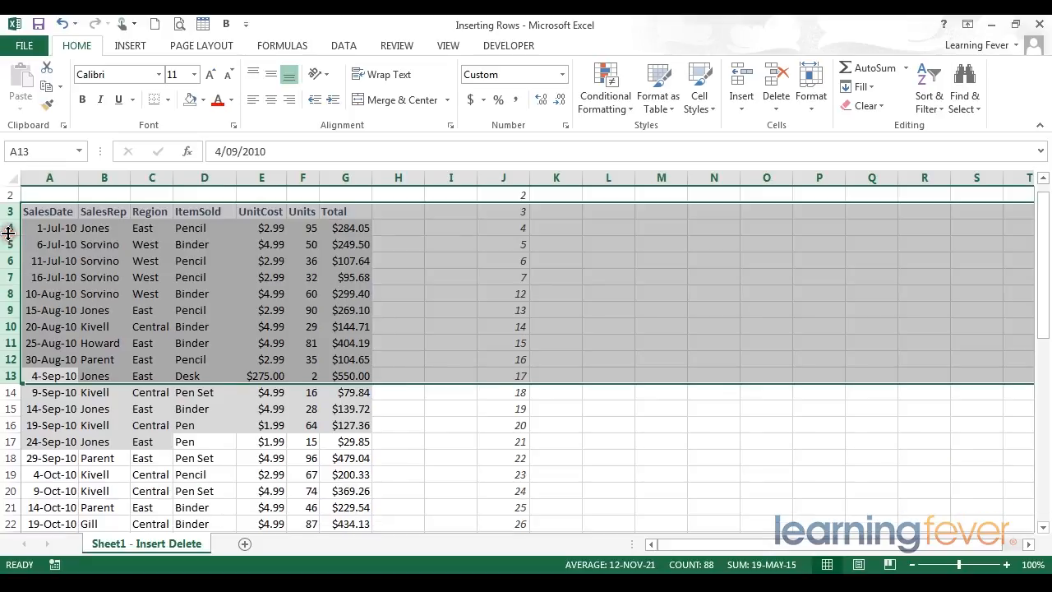
pyautogui.click(204, 260)
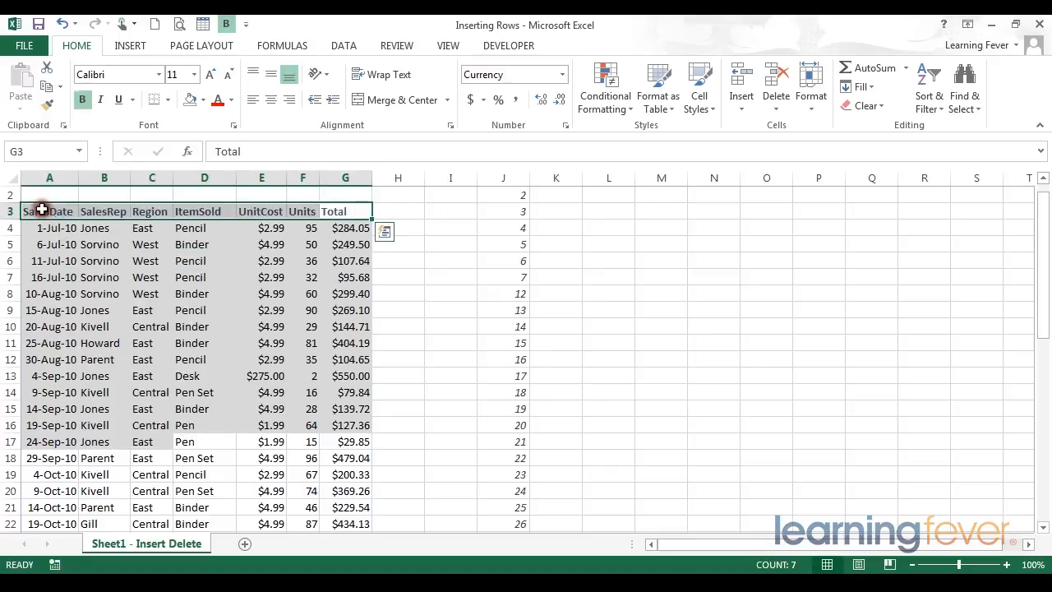
pyautogui.moveTo(190, 360)
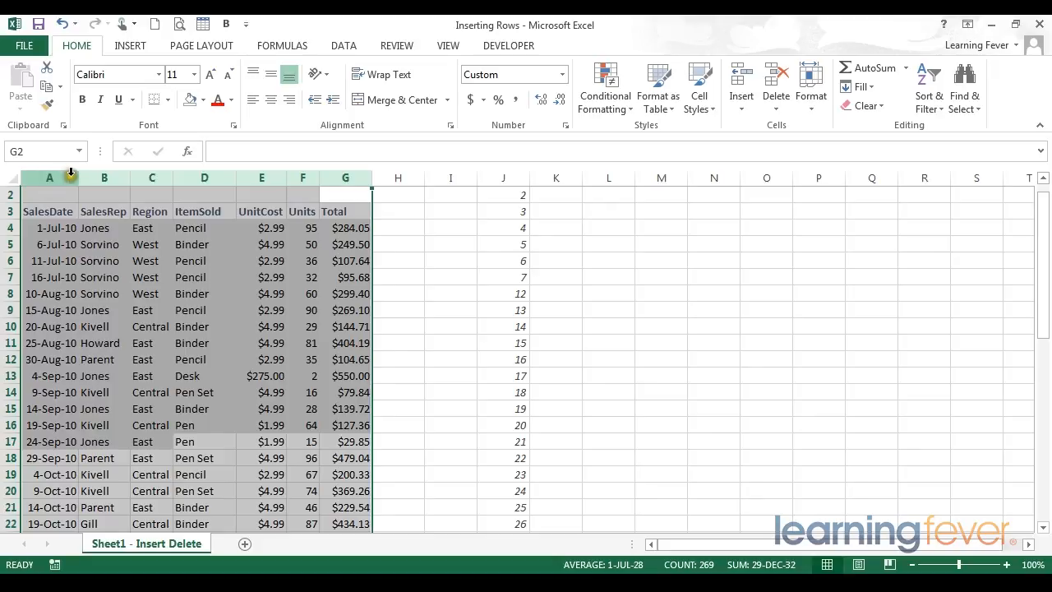
pyautogui.moveTo(77, 178)
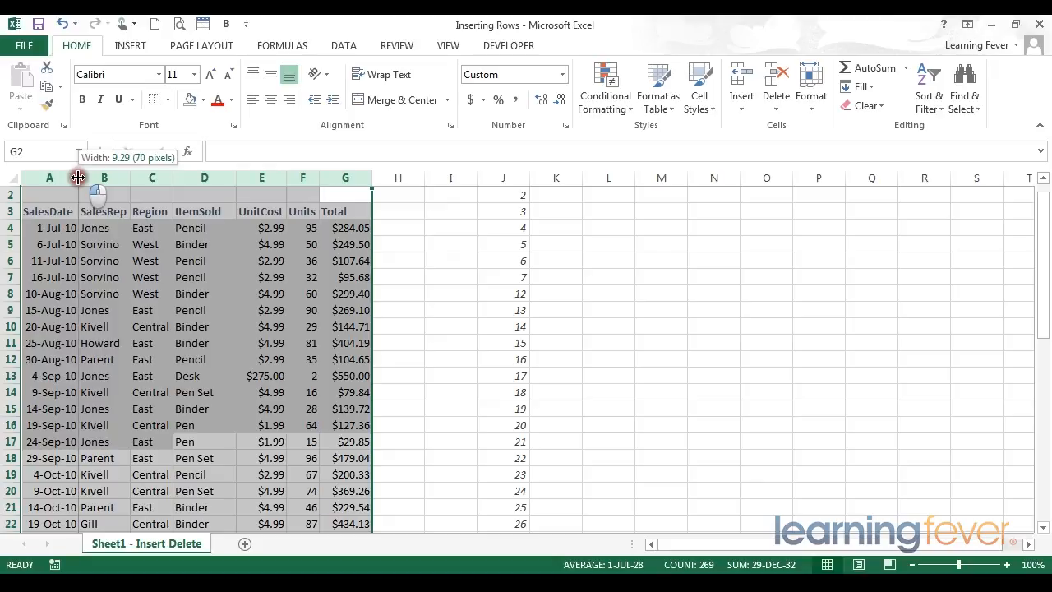
# Drag one header border so selected columns A to G share one wider width
pyautogui.moveTo(81, 178); pyautogui.dragTo(84, 177)
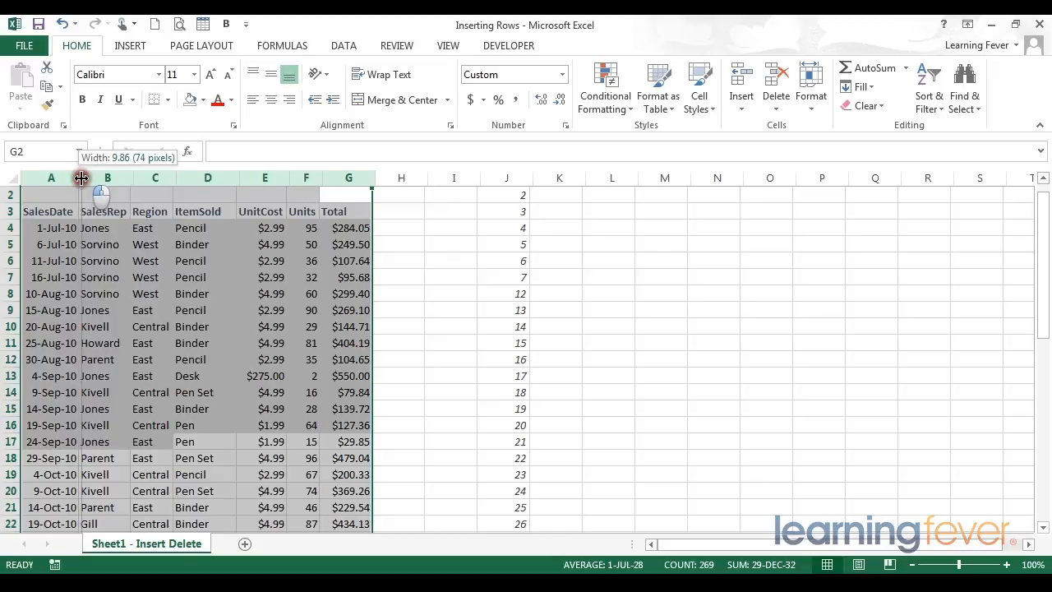
pyautogui.moveTo(82, 178); pyautogui.dragTo(85, 177)
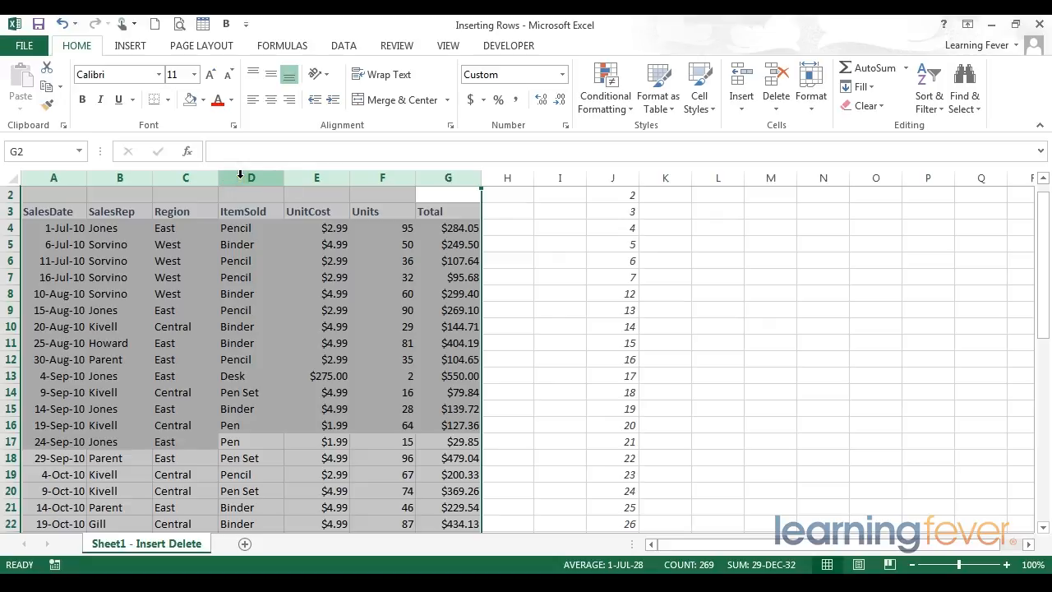
pyautogui.rightClick(249, 177)
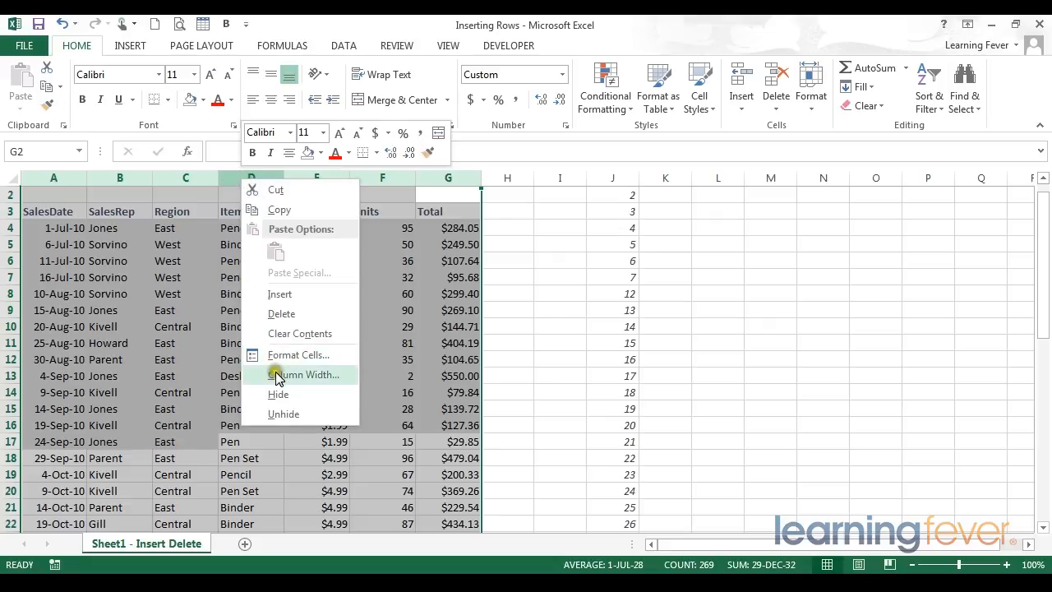
pyautogui.click(306, 374)
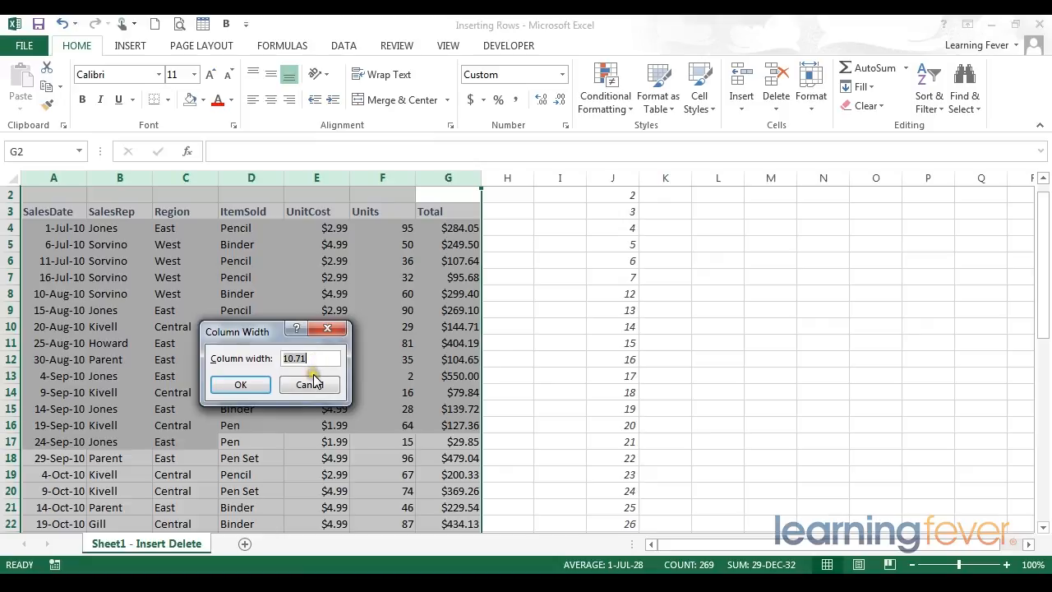
pyautogui.moveTo(184, 370)
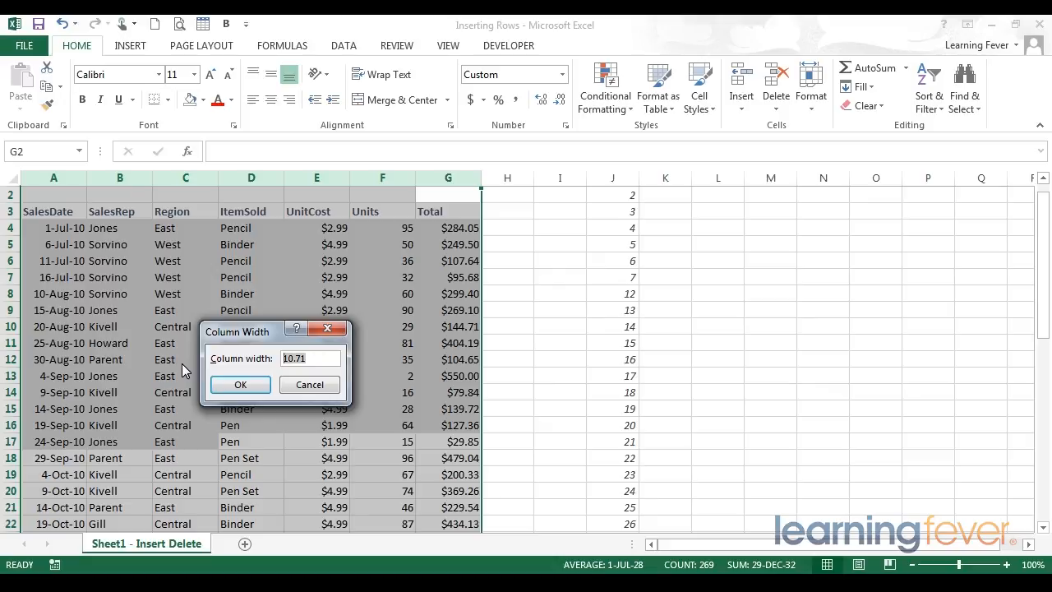
pyautogui.click(308, 385)
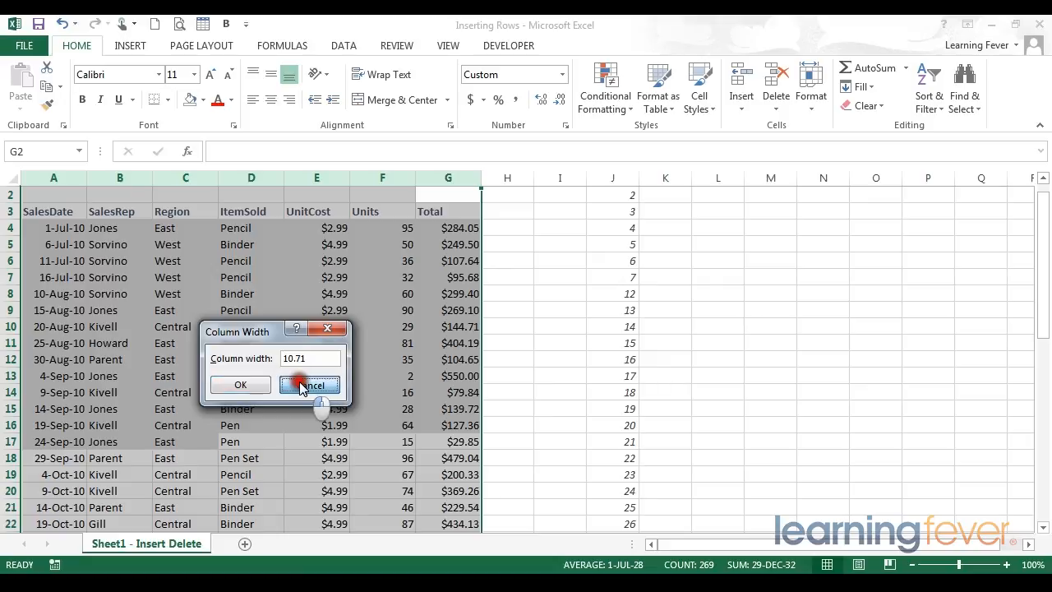
pyautogui.click(309, 384)
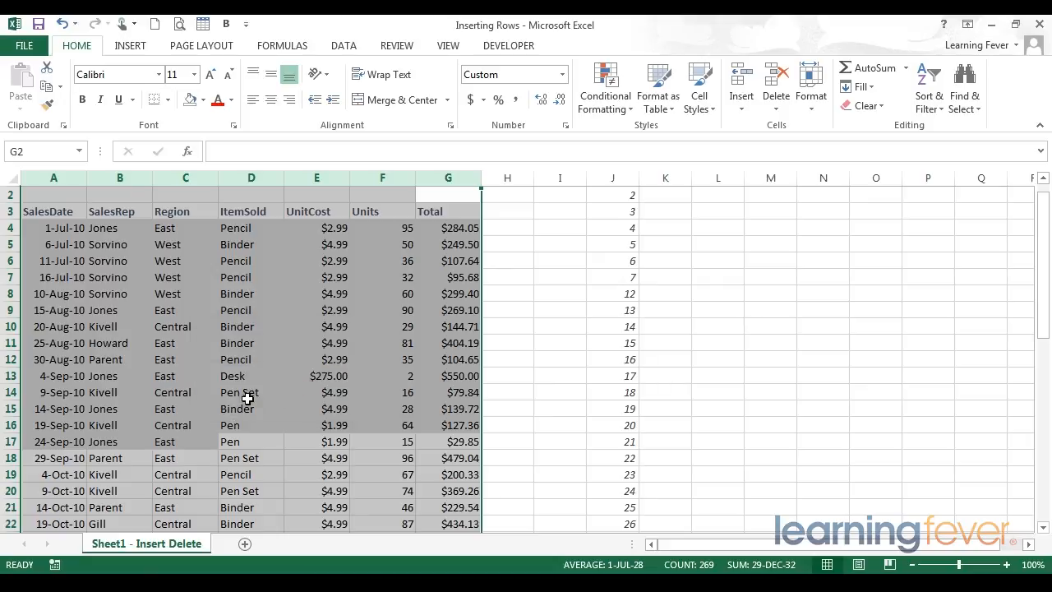